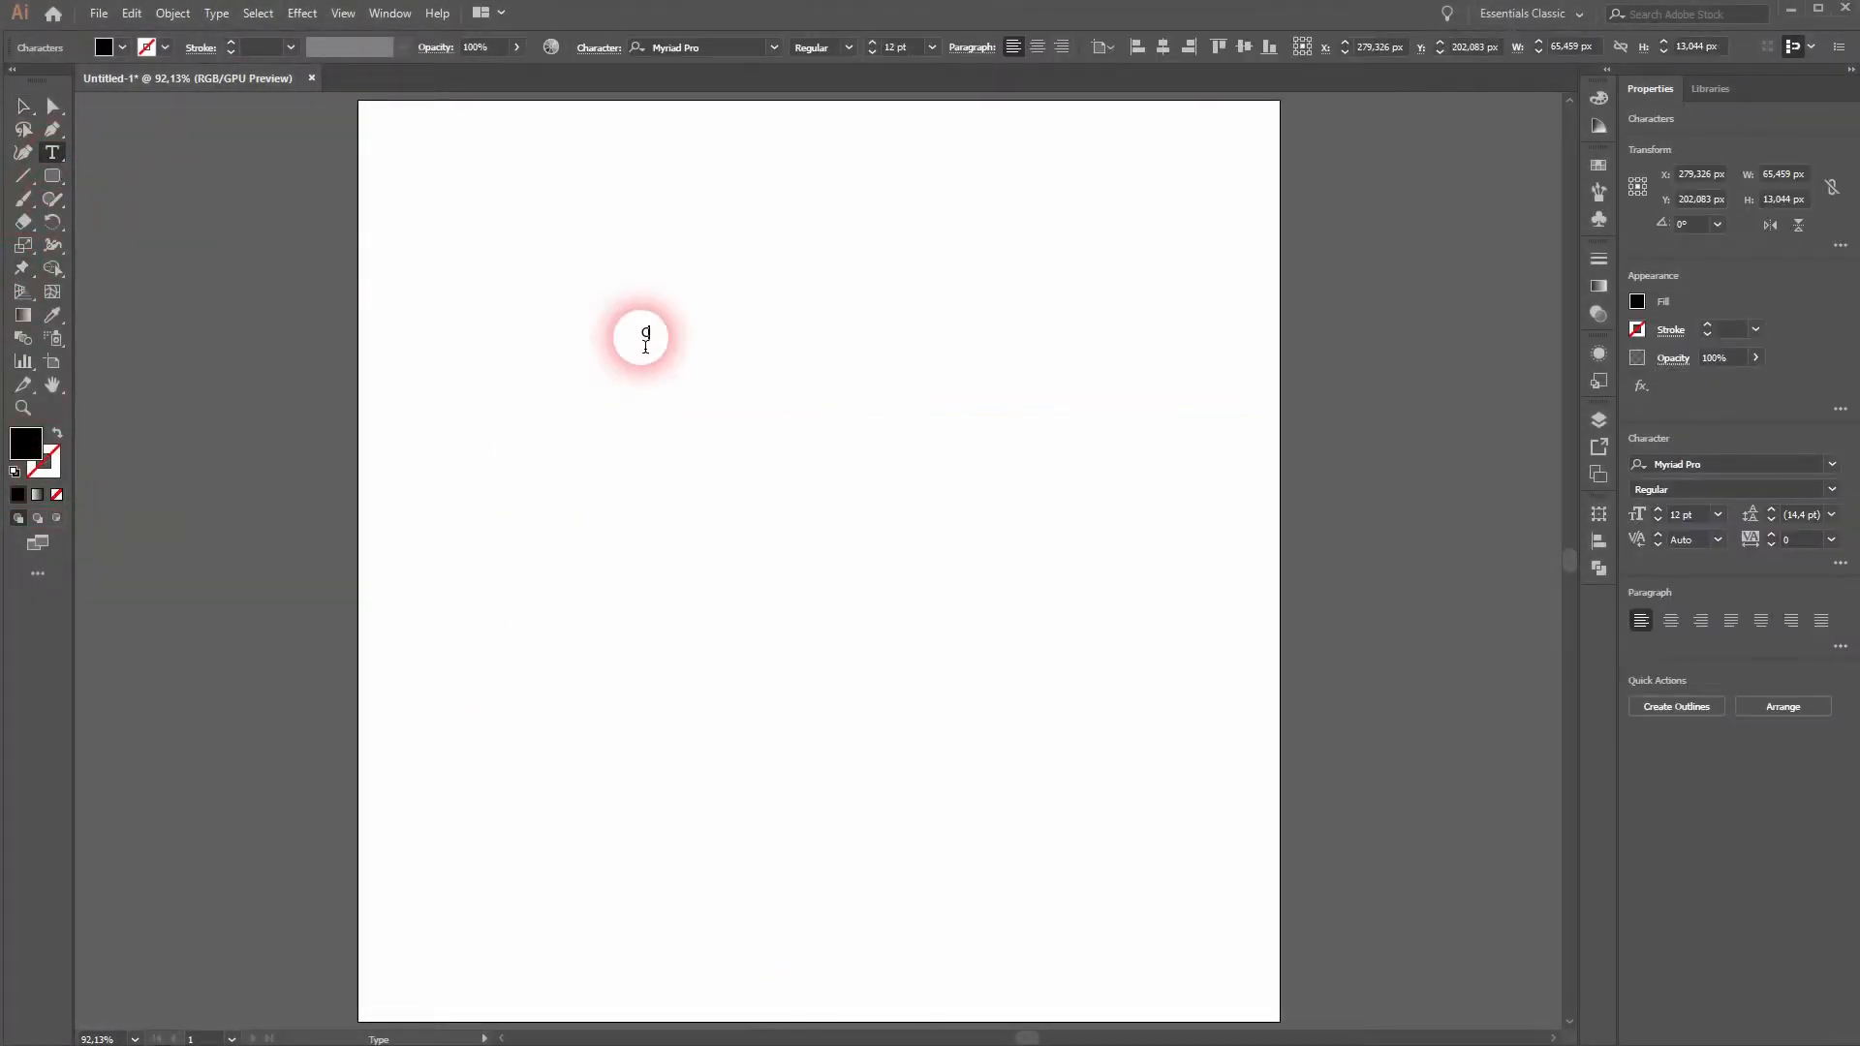
# - Type large black 'Click Here' text in the upper left of the artboard
pyautogui.write('Click Here')
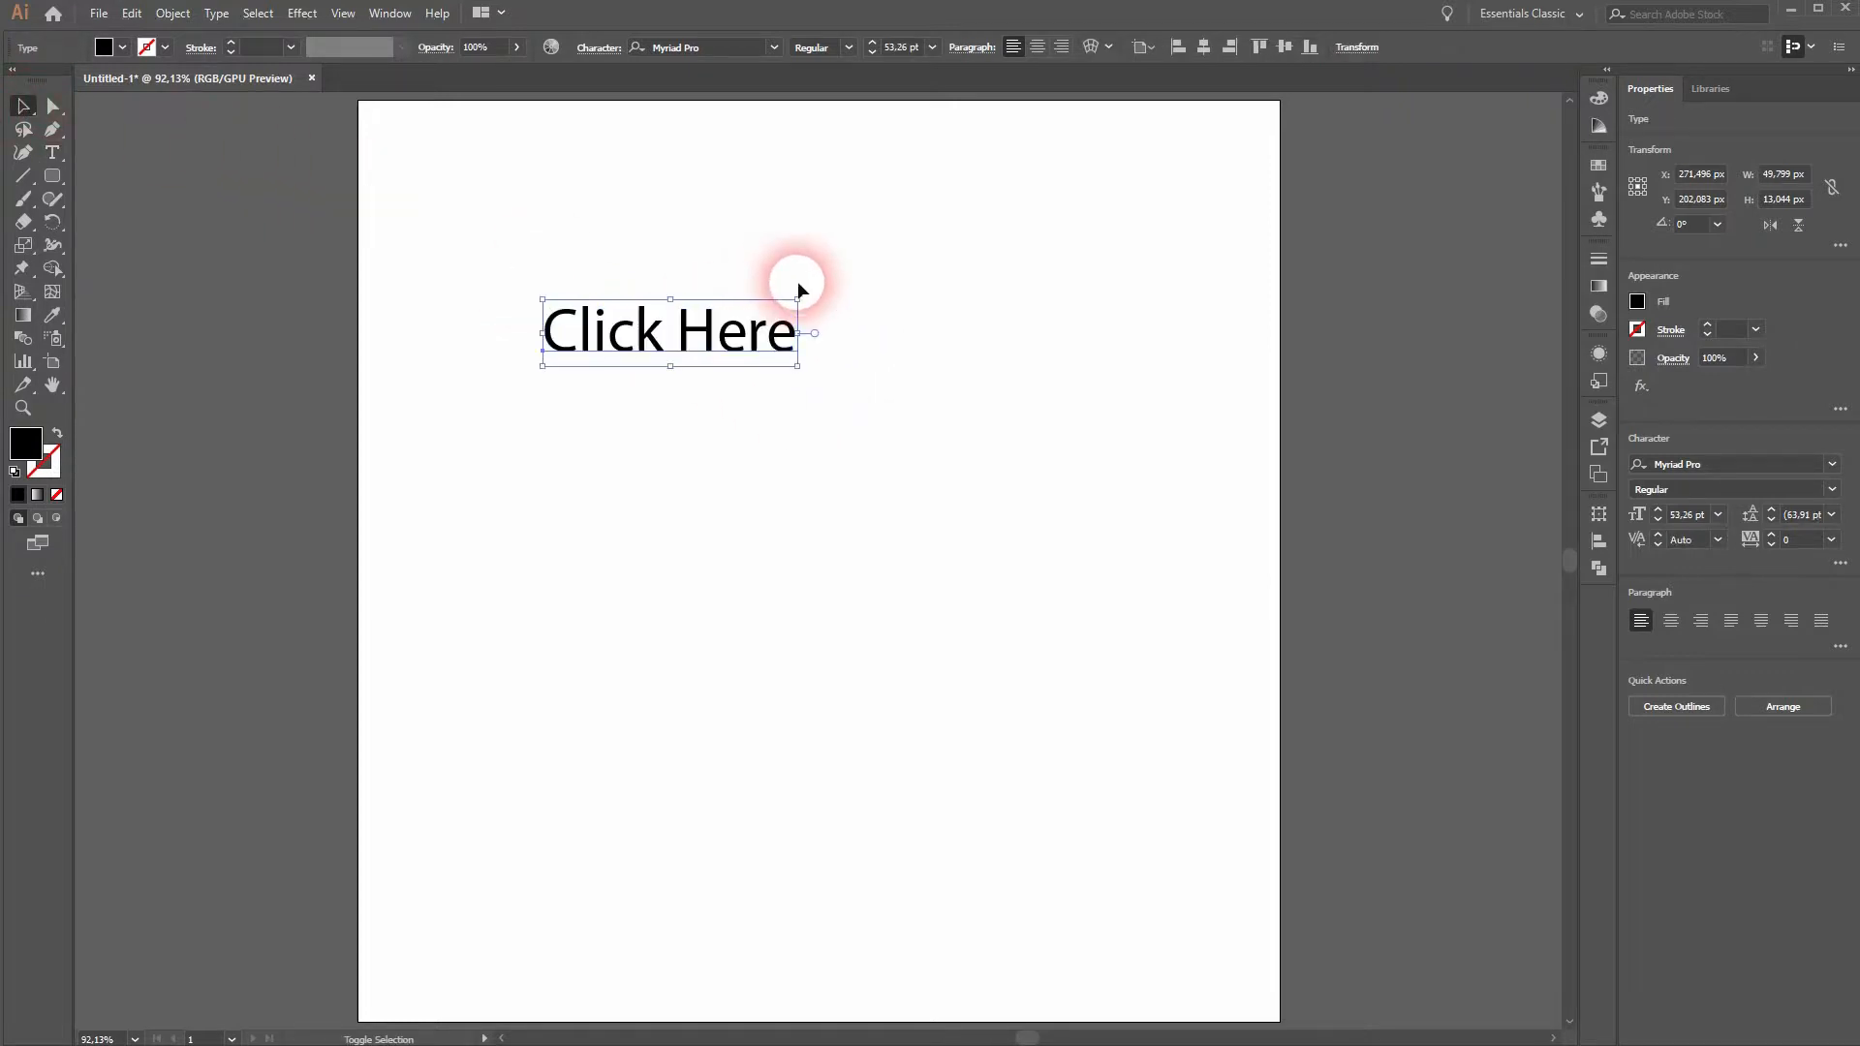
pyautogui.click(23, 176)
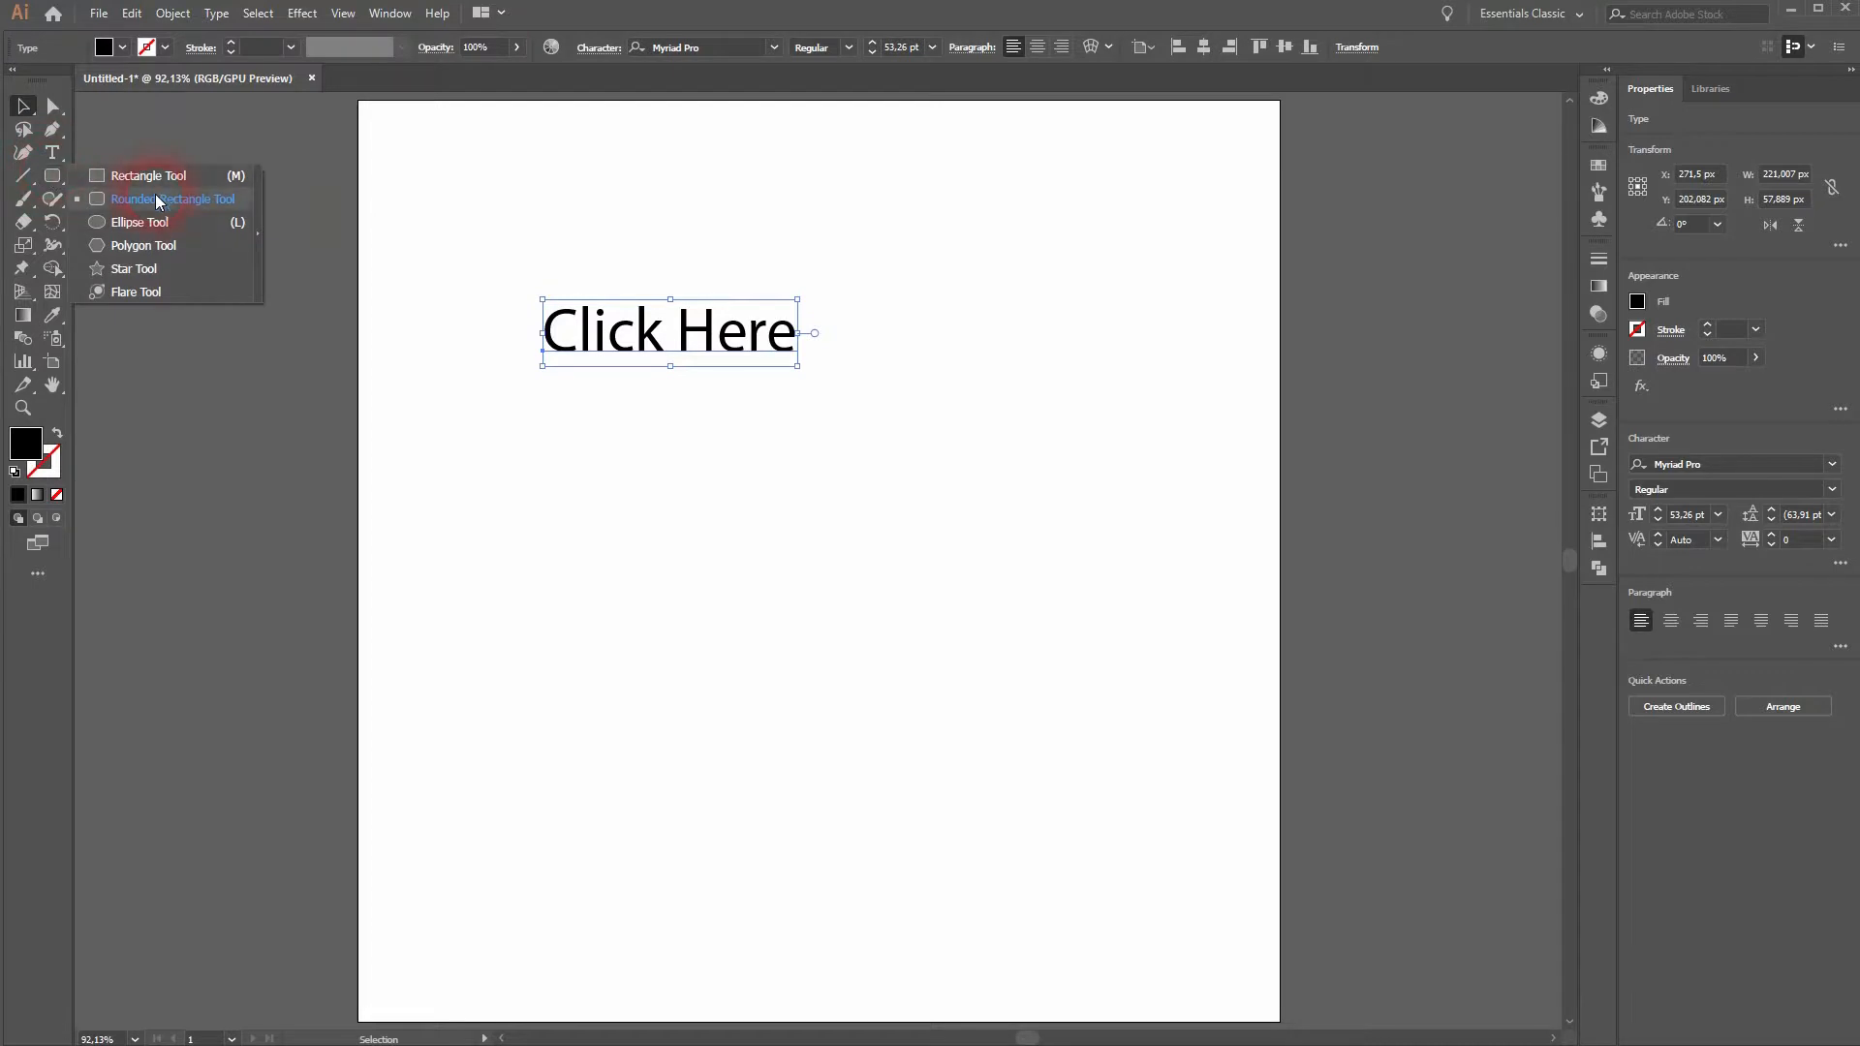
# - Draw a turquoise rounded rectangle around the 'Click Here' text and place it behind
pyautogui.click(171, 198)
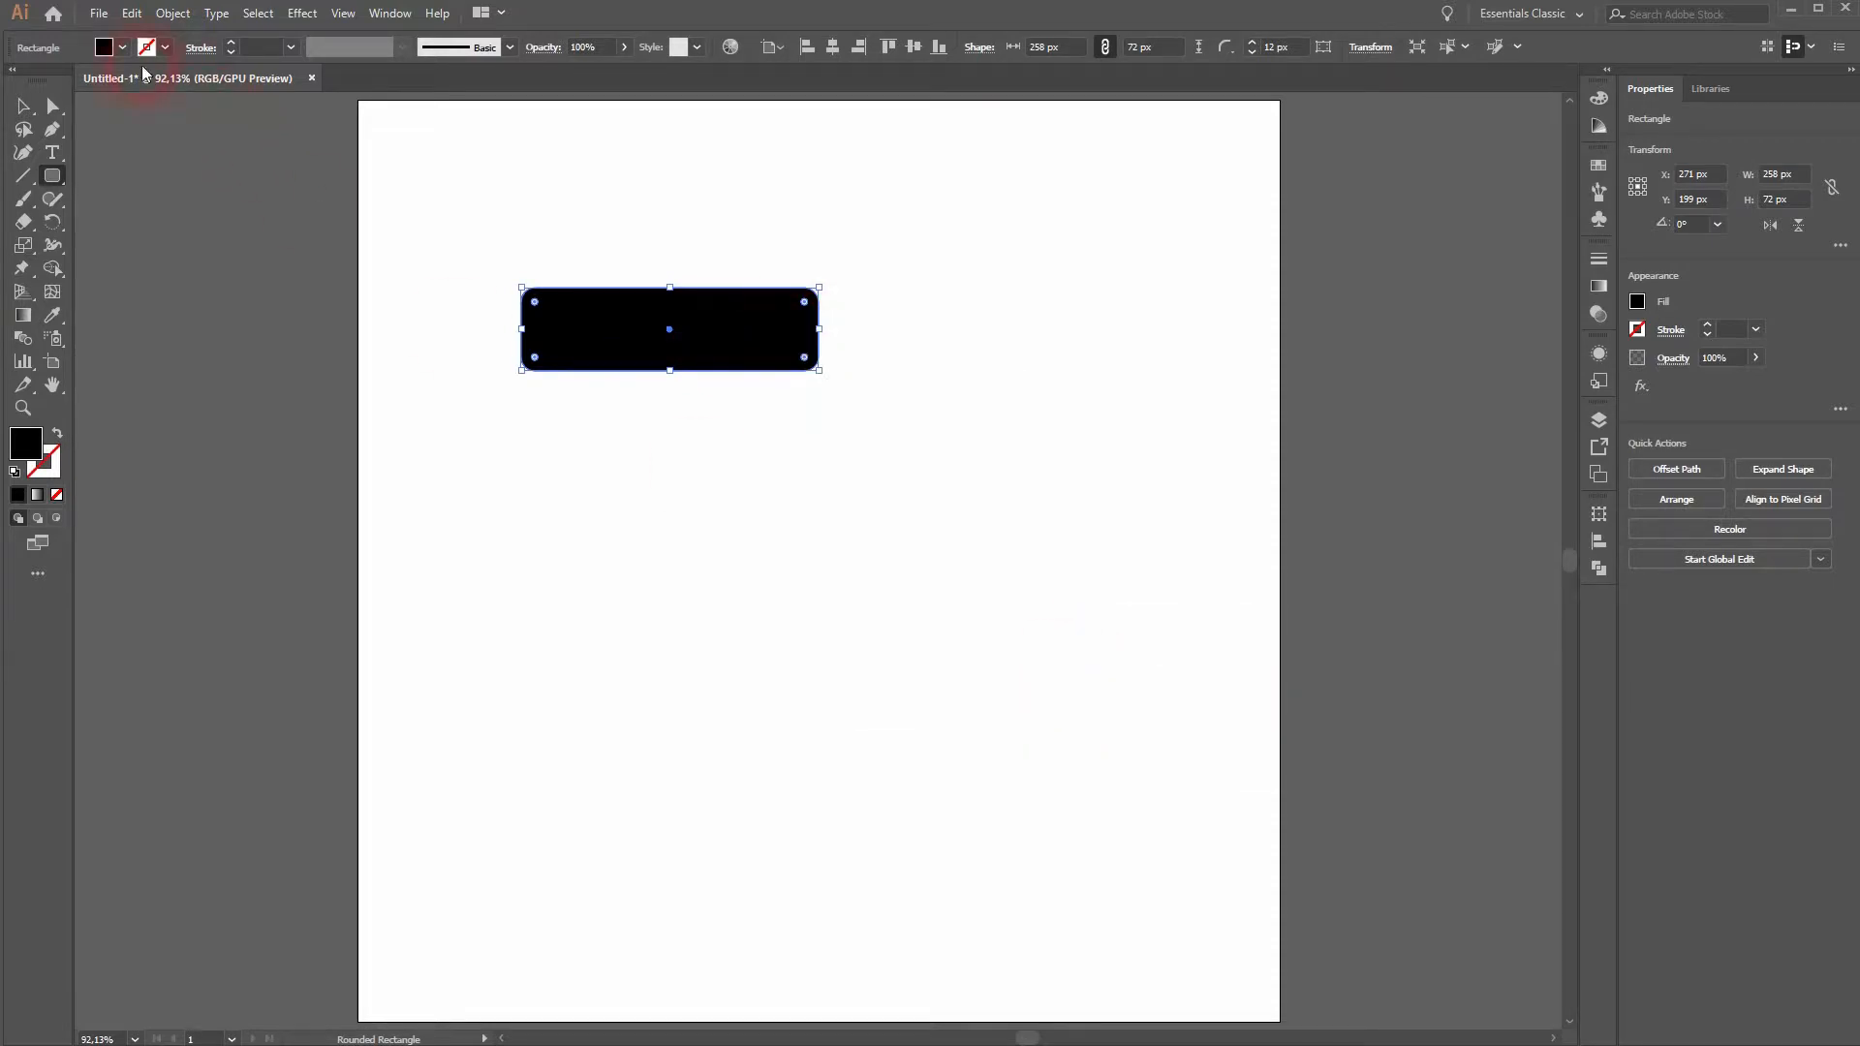
pyautogui.click(71, 123)
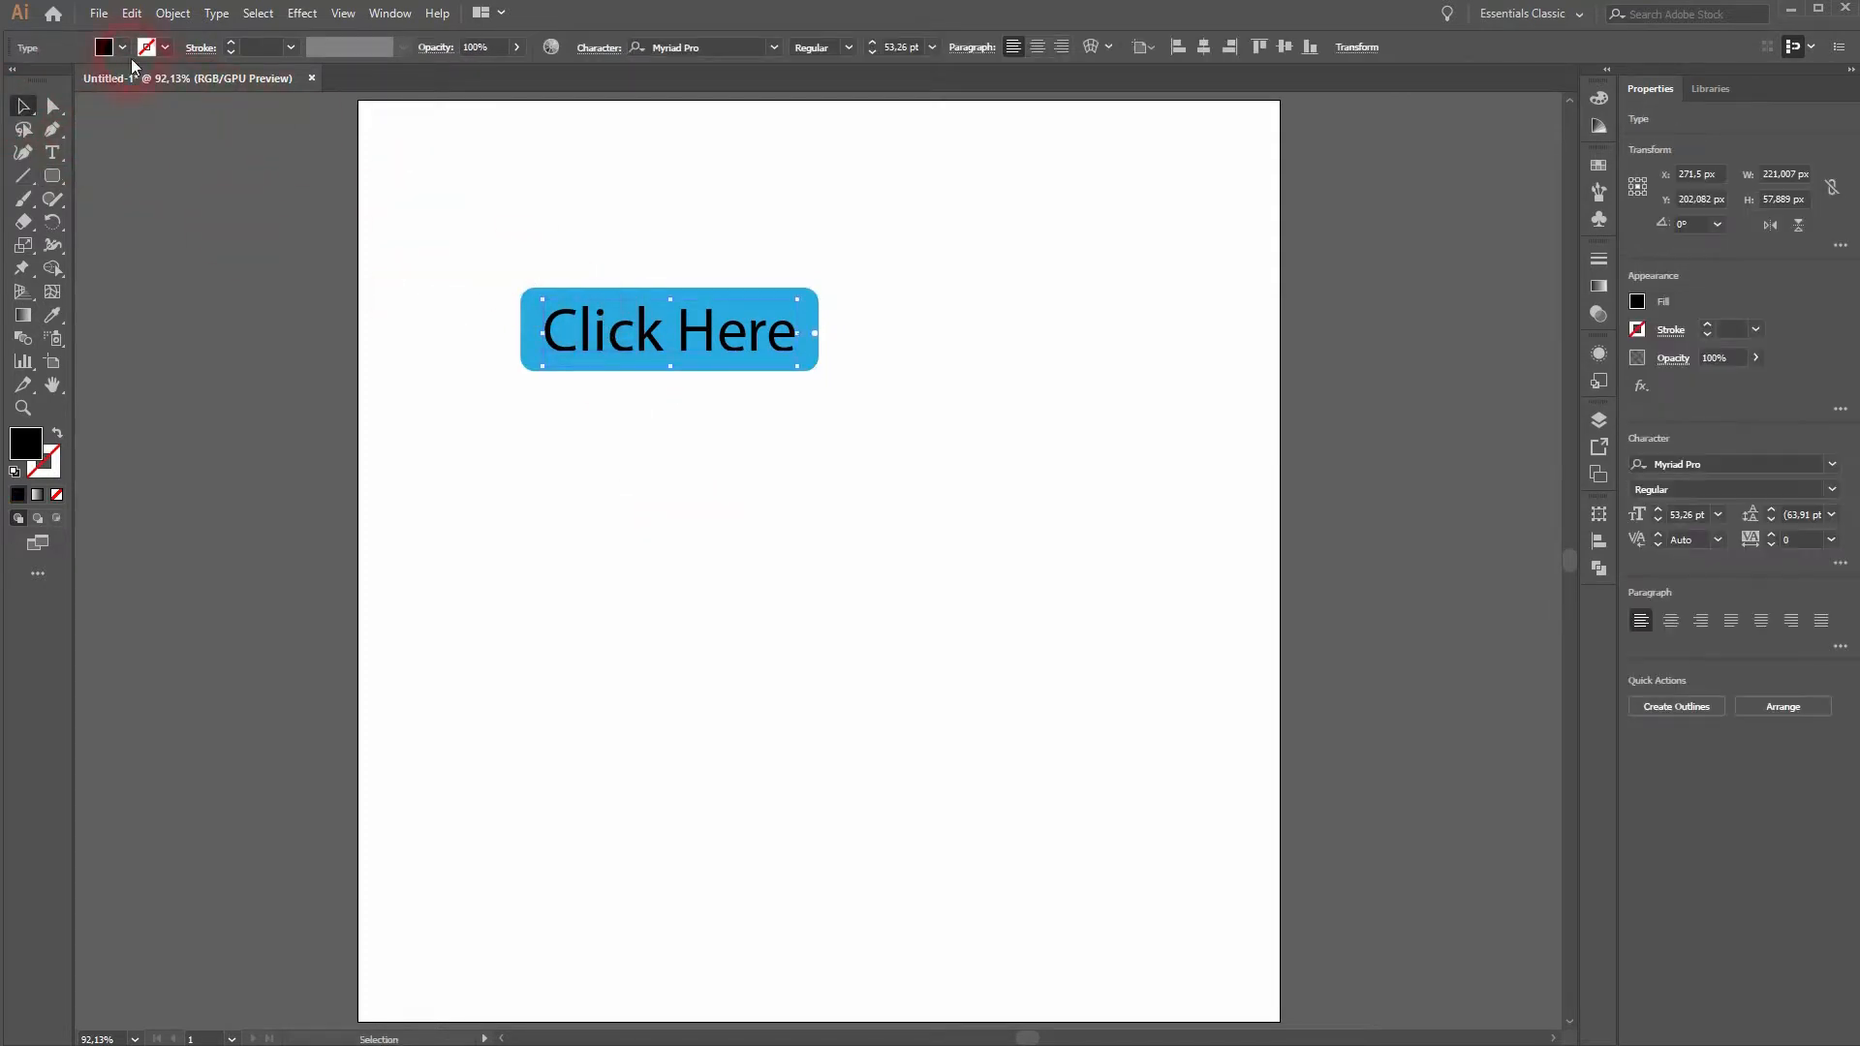
# - Make the button text white, centre the button on the artboard, and duplicate it below
pyautogui.click(125, 47)
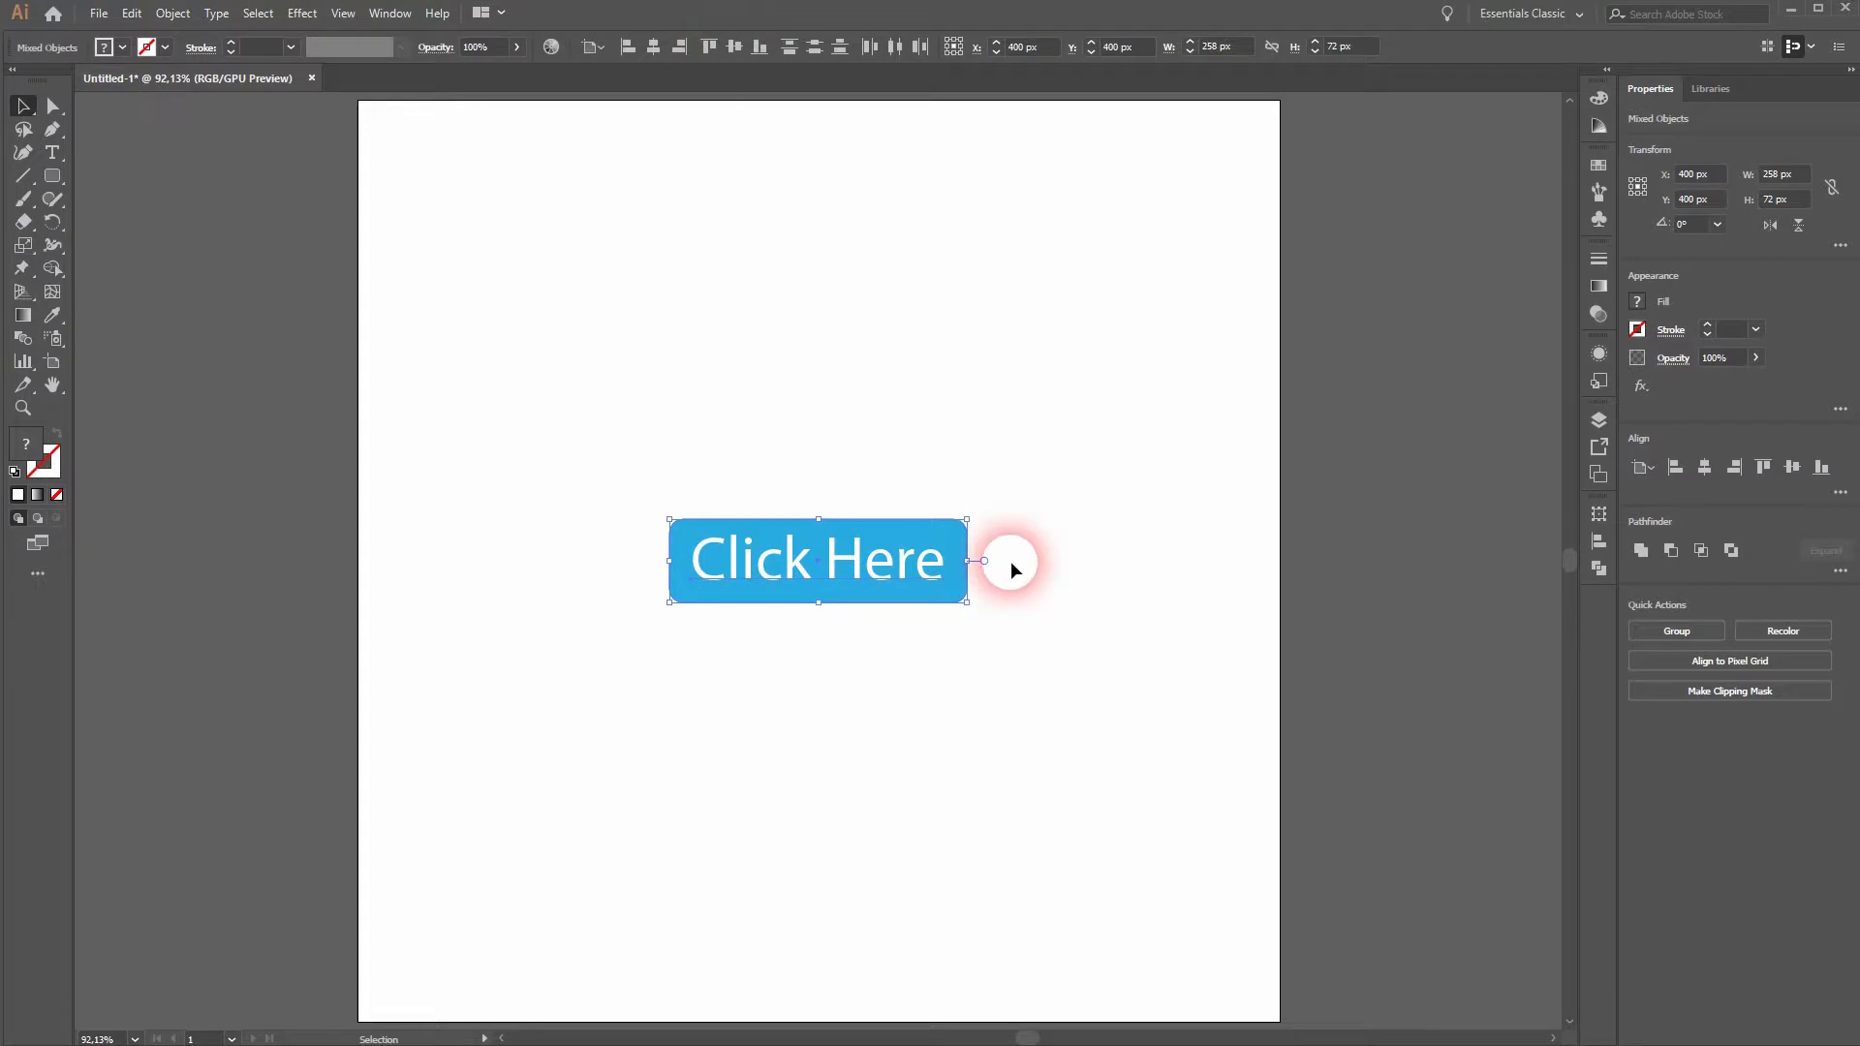
pyautogui.click(727, 618)
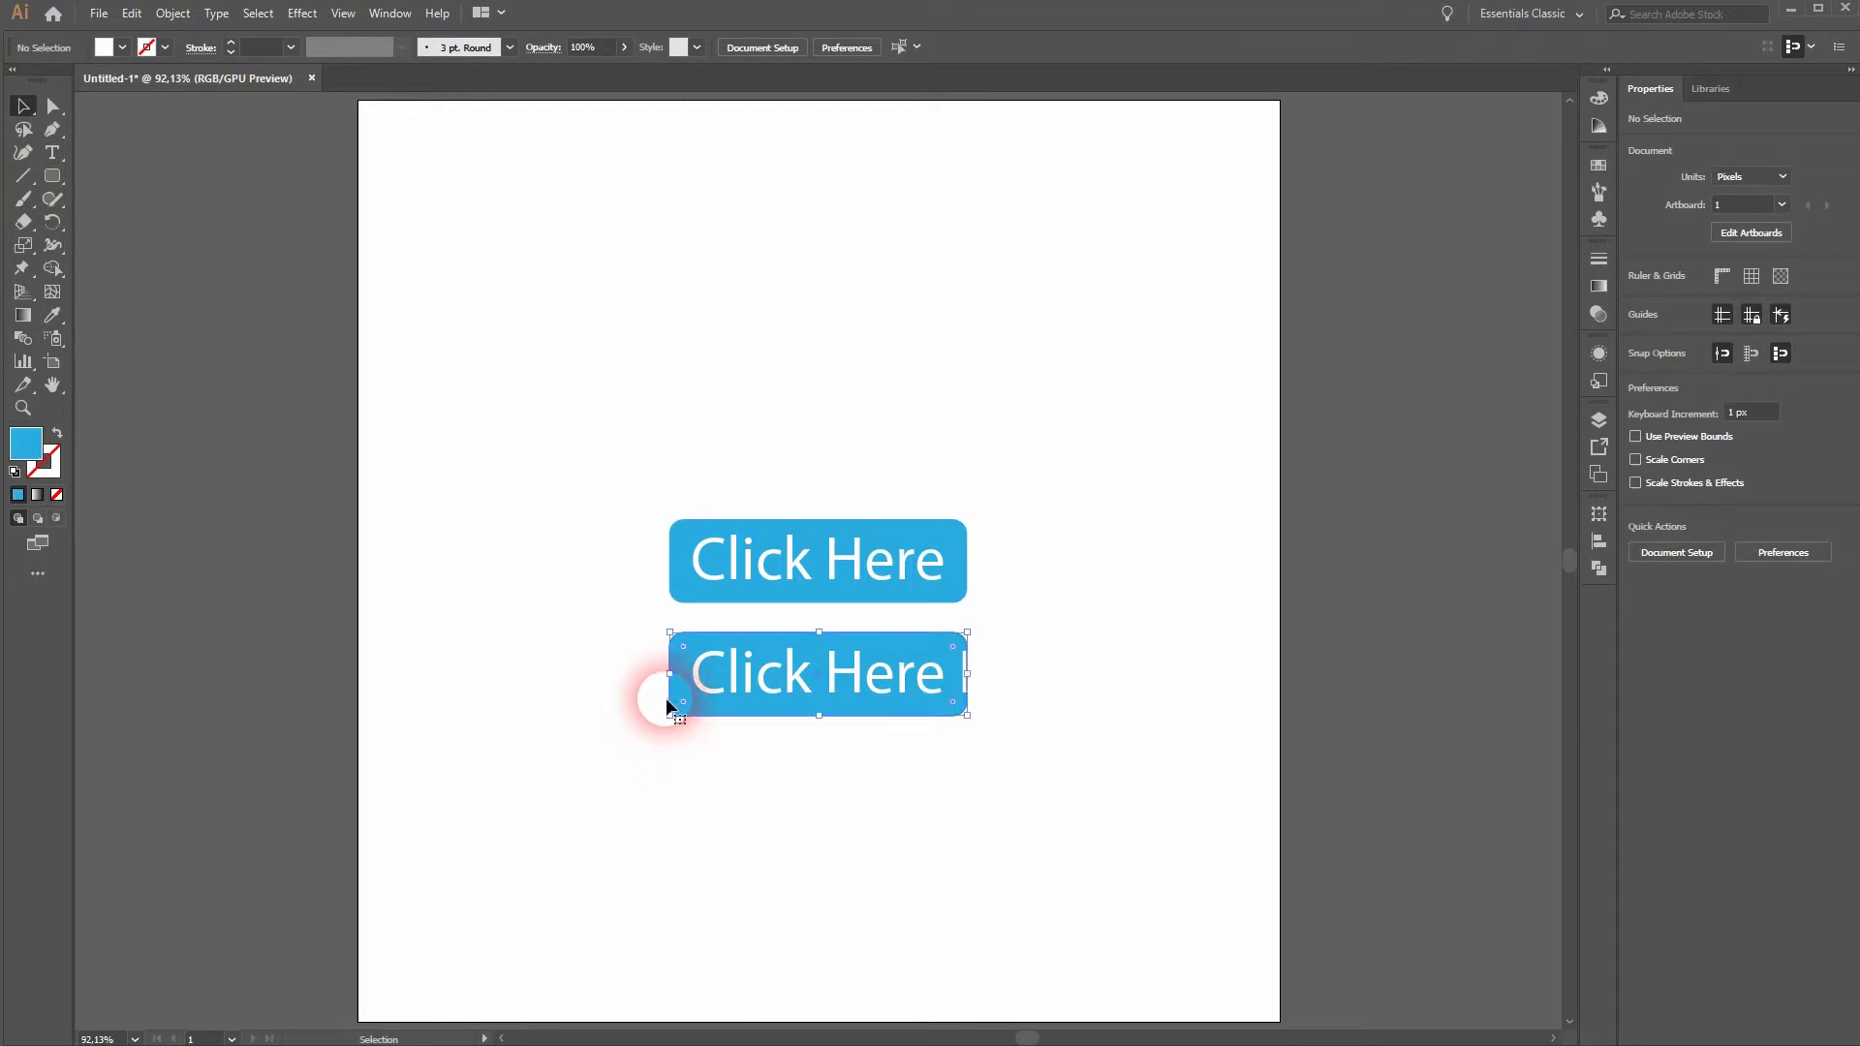
# - Move both buttons to the top left and relabel the widened copy 'Click Here Now'
pyautogui.moveTo(967, 674); pyautogui.dragTo(1061, 685)
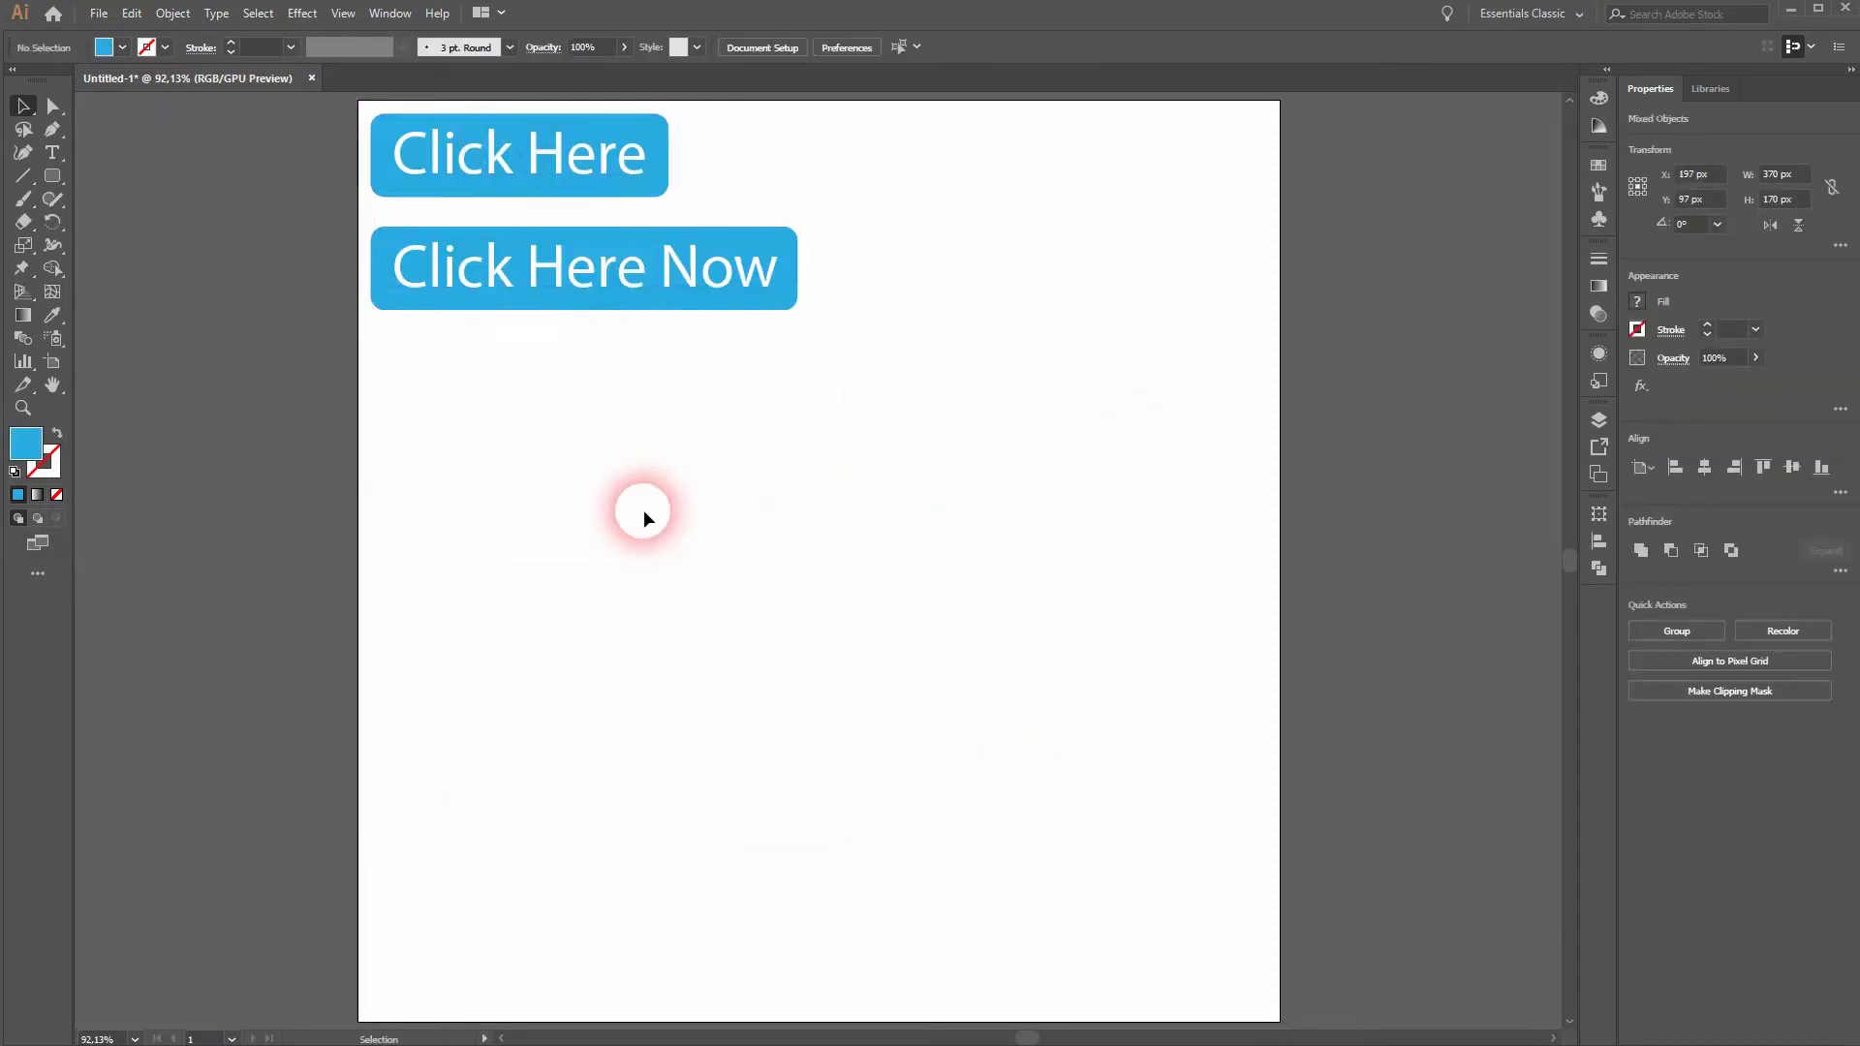
pyautogui.click(680, 480)
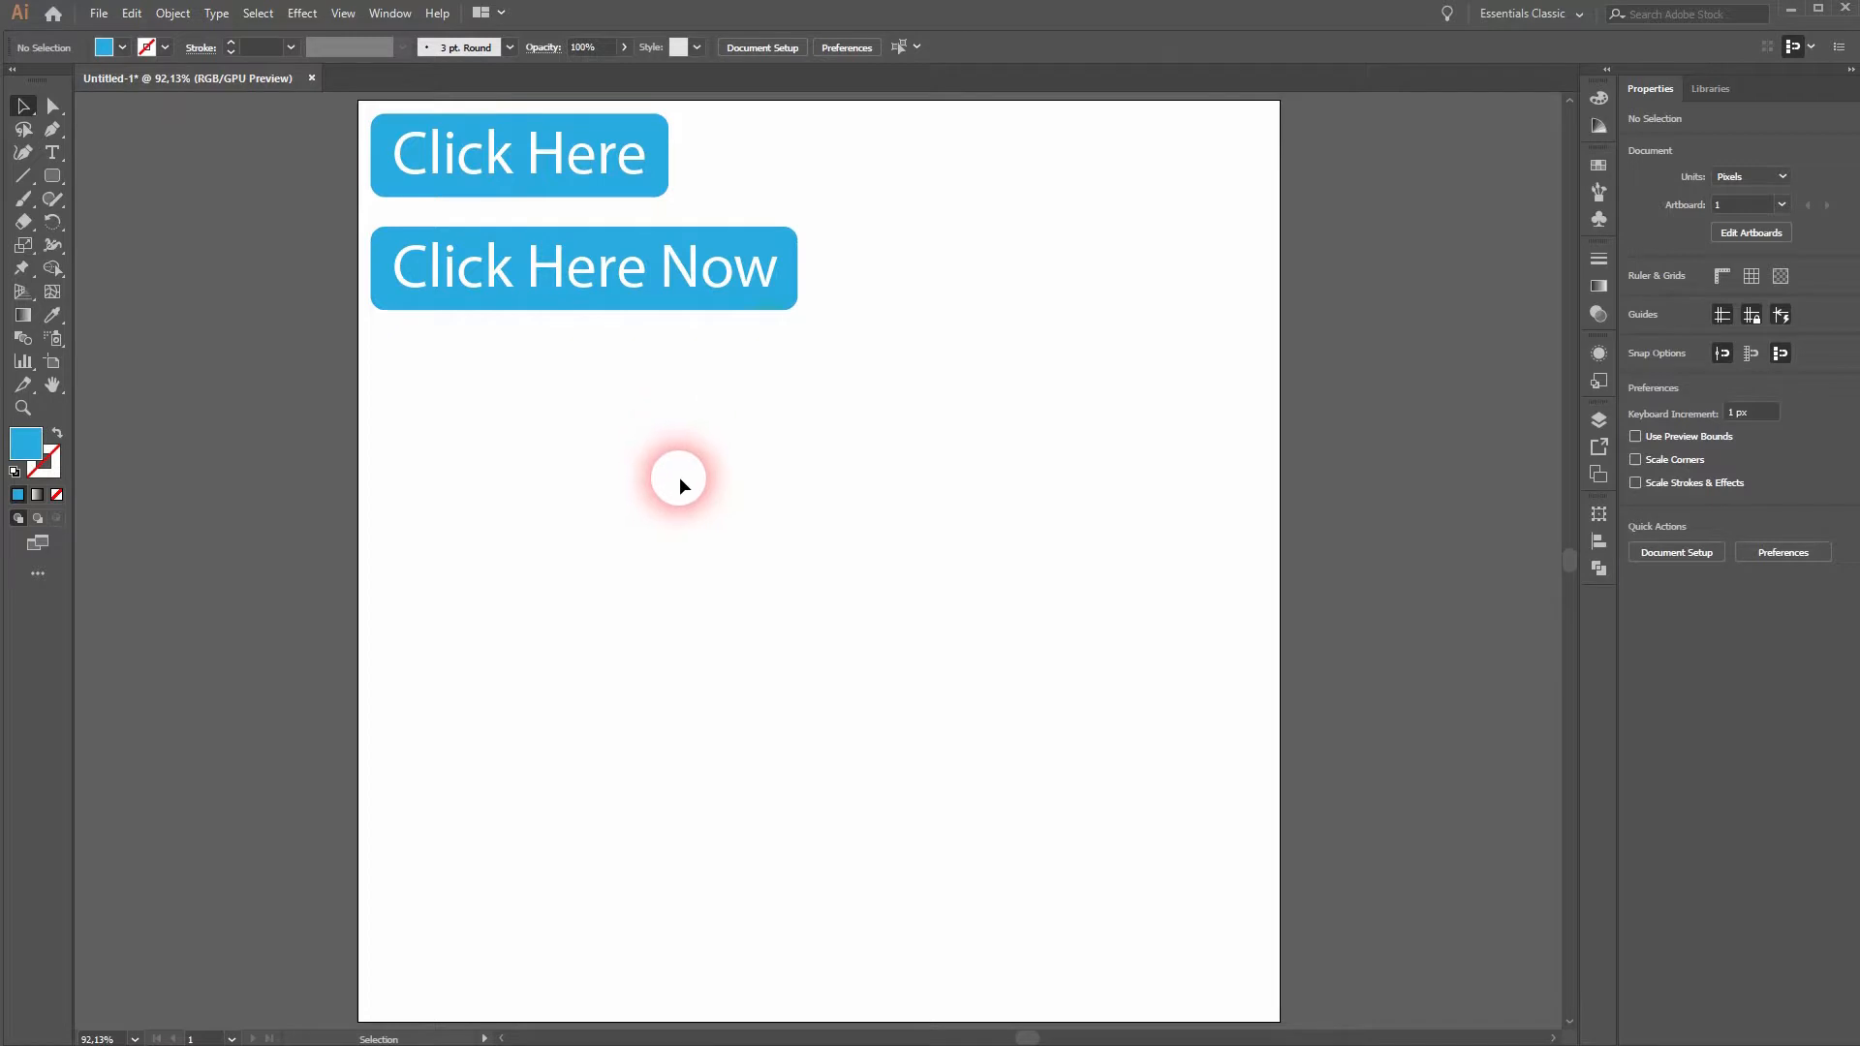
pyautogui.click(123, 47)
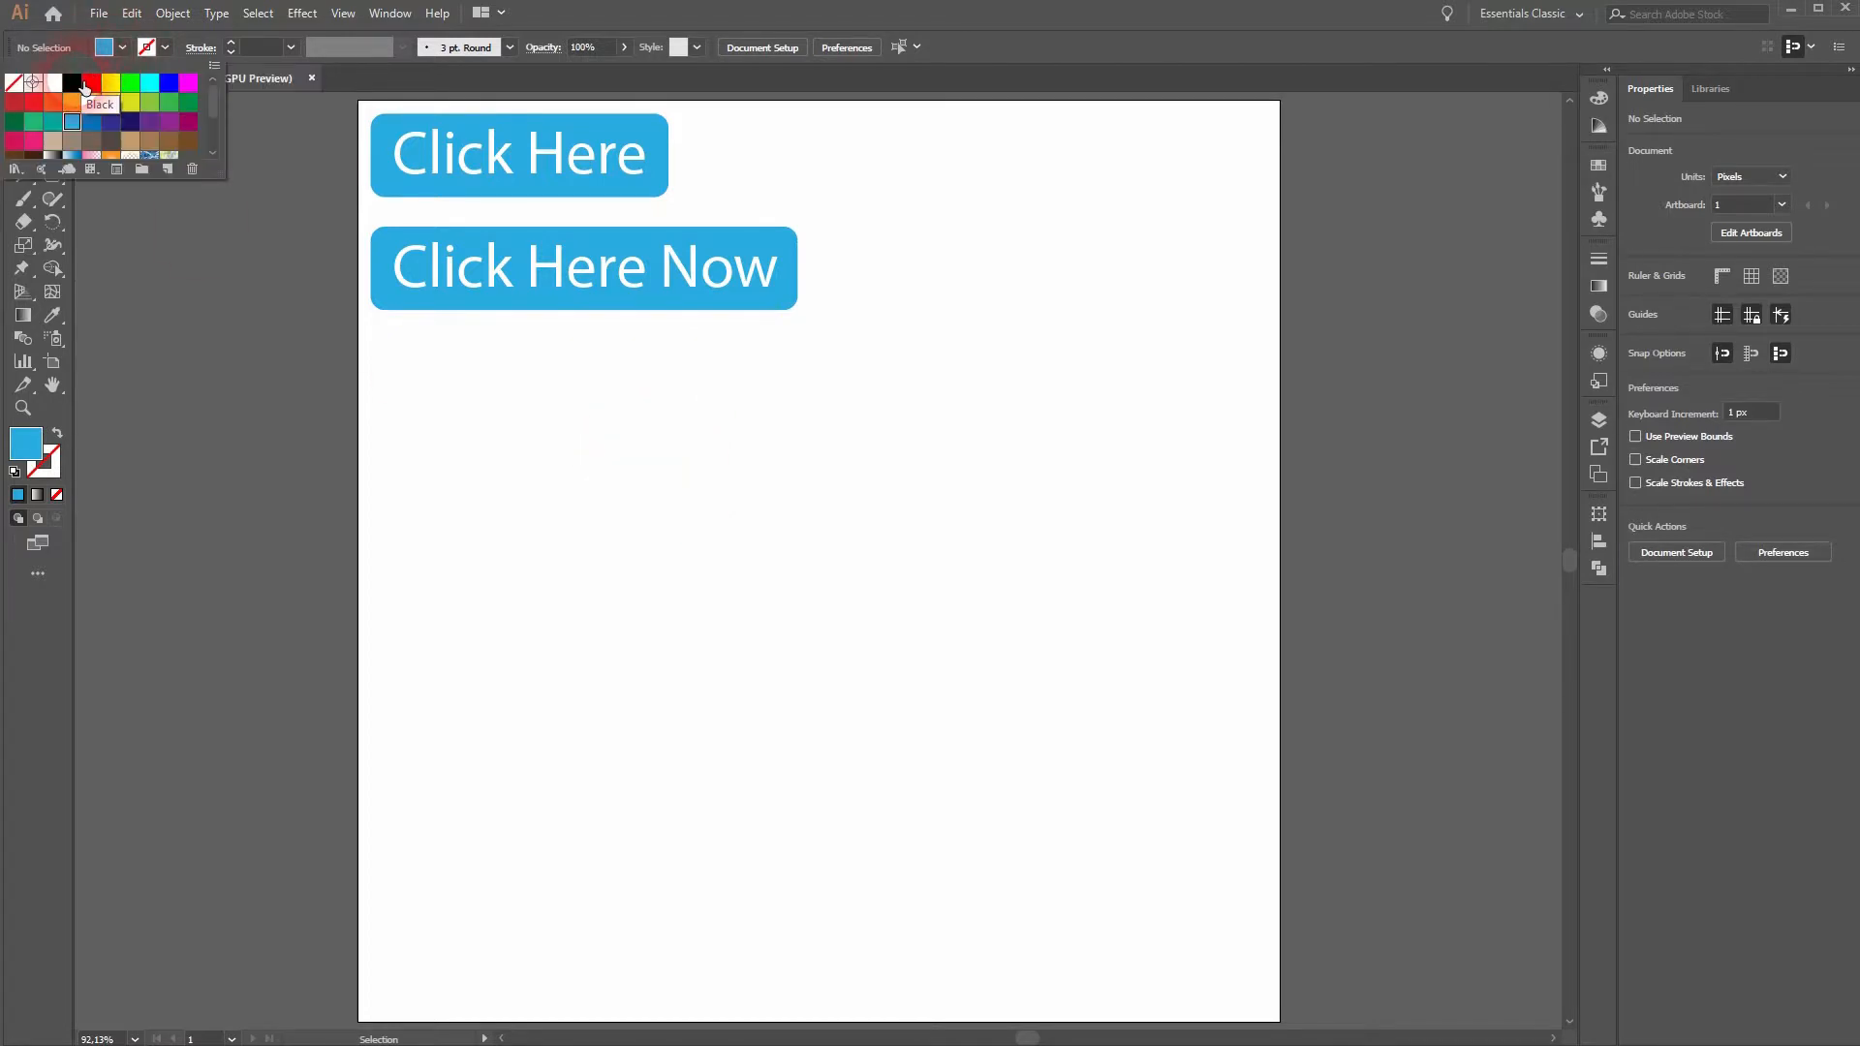
# - Add large black 'Click Here' text mid-page below the two turquoise buttons
pyautogui.click(678, 546)
pyautogui.write('Click Here')
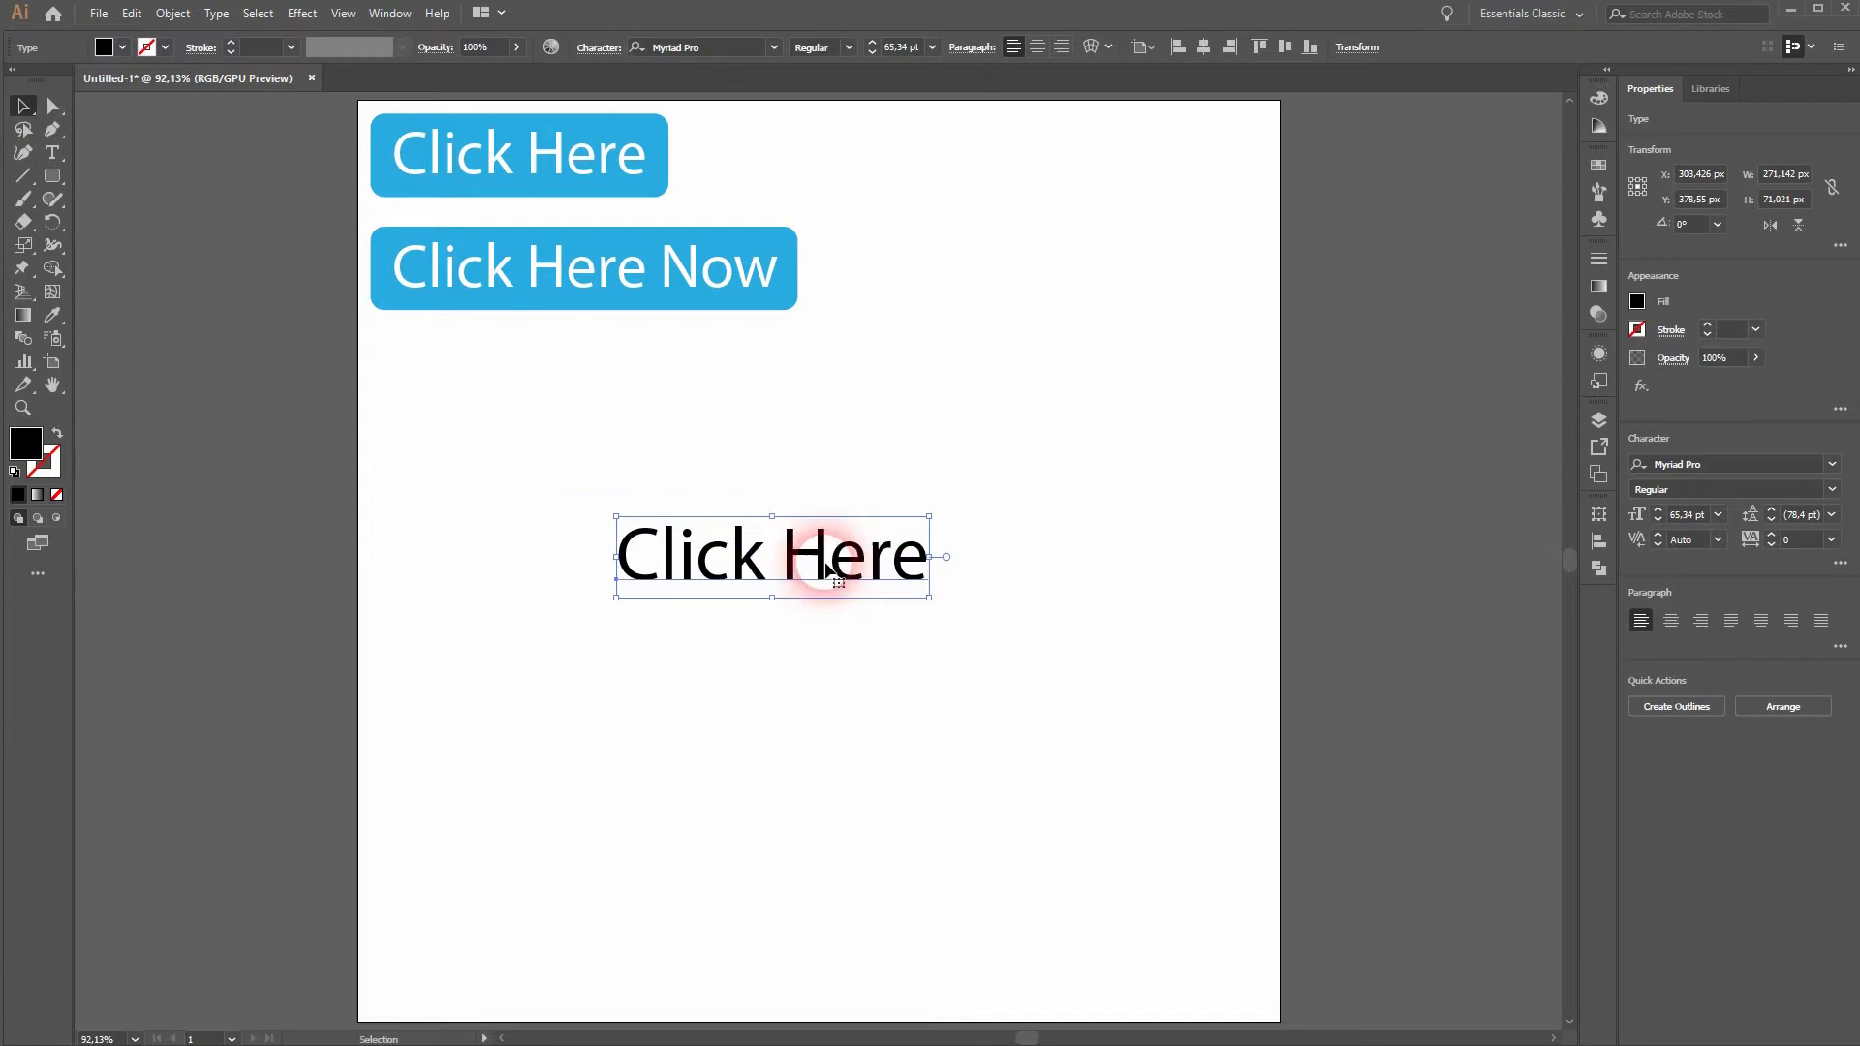
pyautogui.click(389, 12)
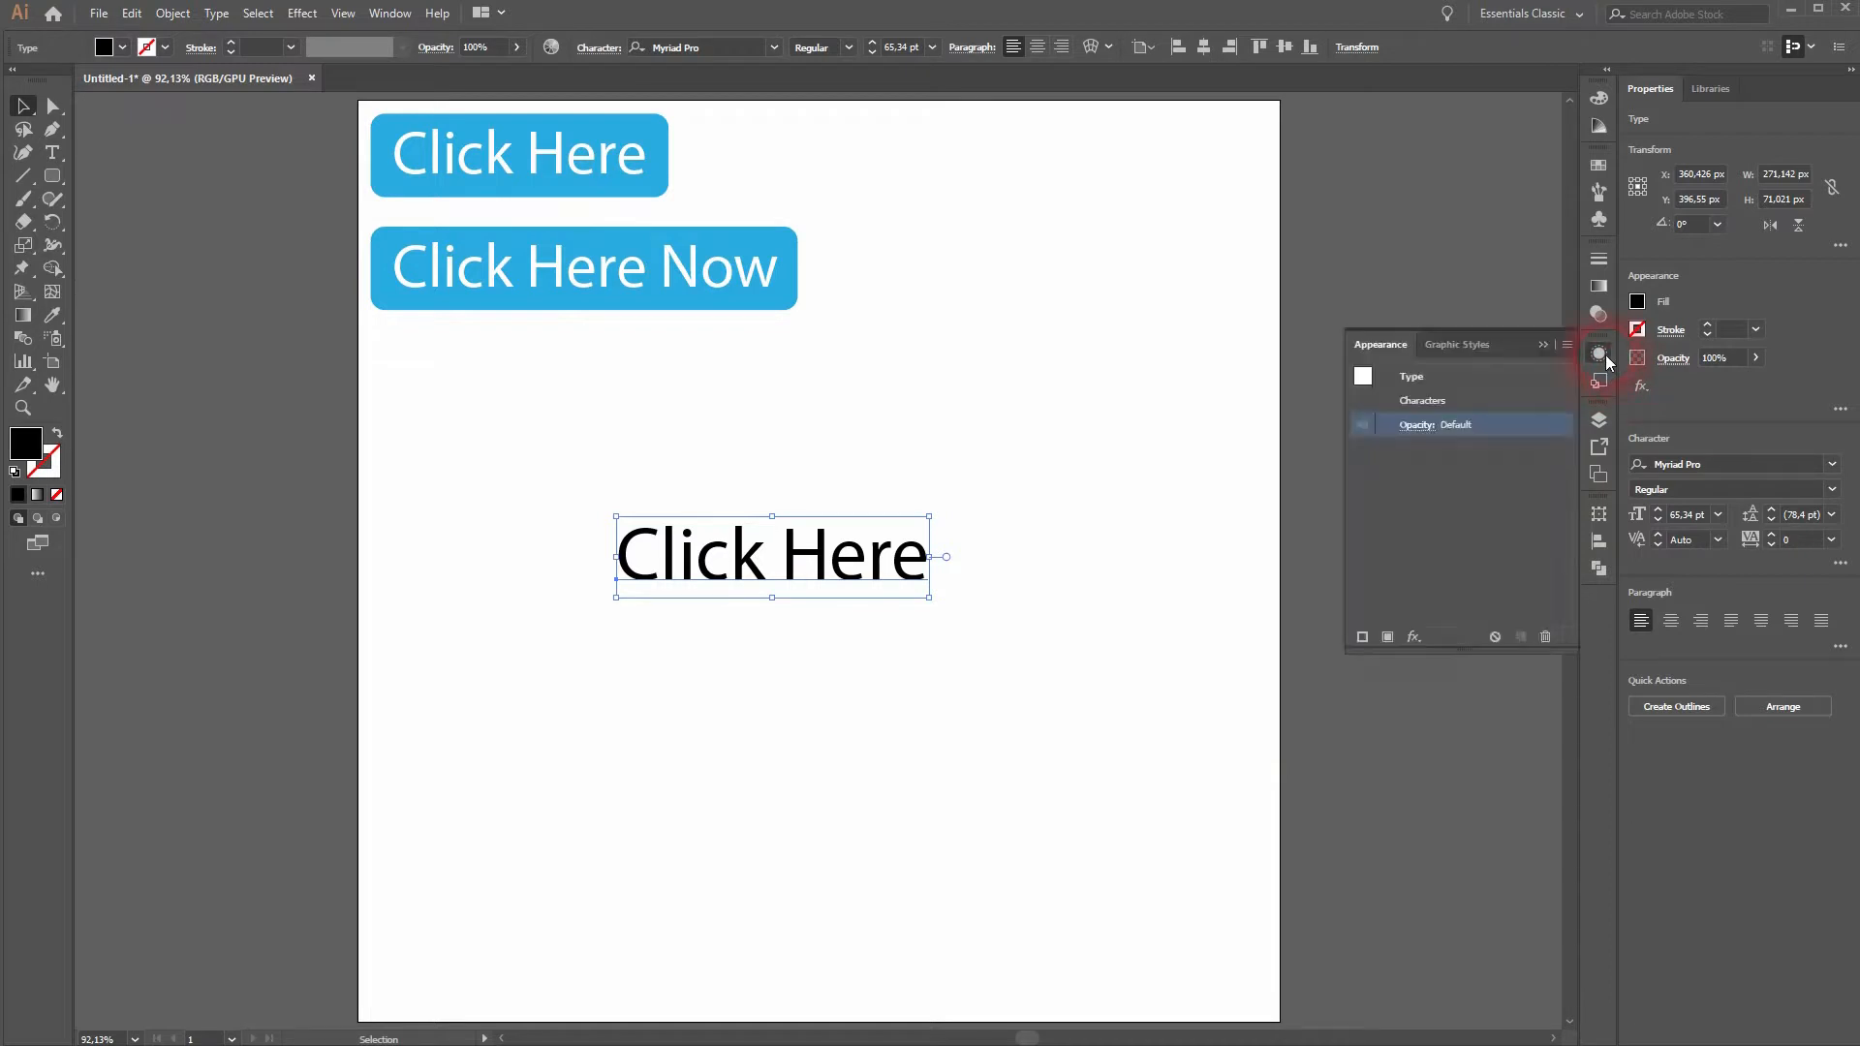
# - Add a new turquoise fill to the mid-page 'Click Here' text in the Appearance panel
pyautogui.click(814, 590)
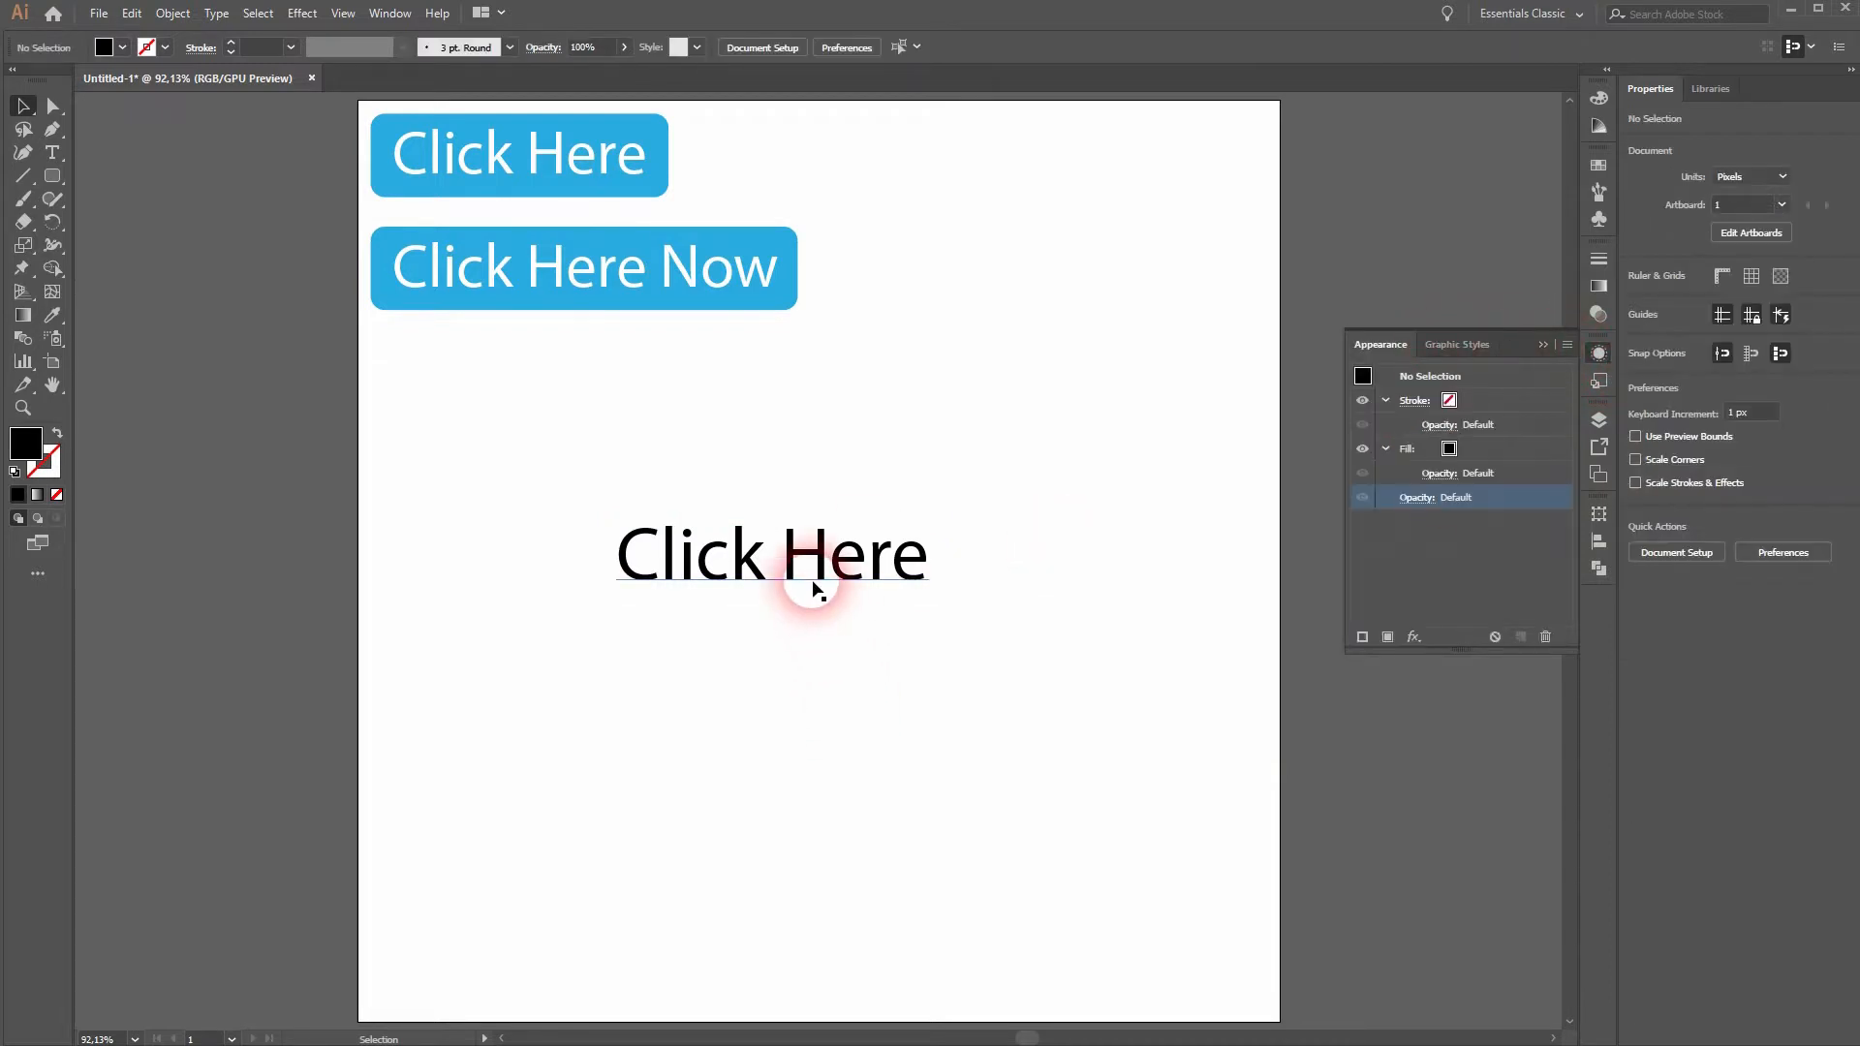
pyautogui.click(771, 554)
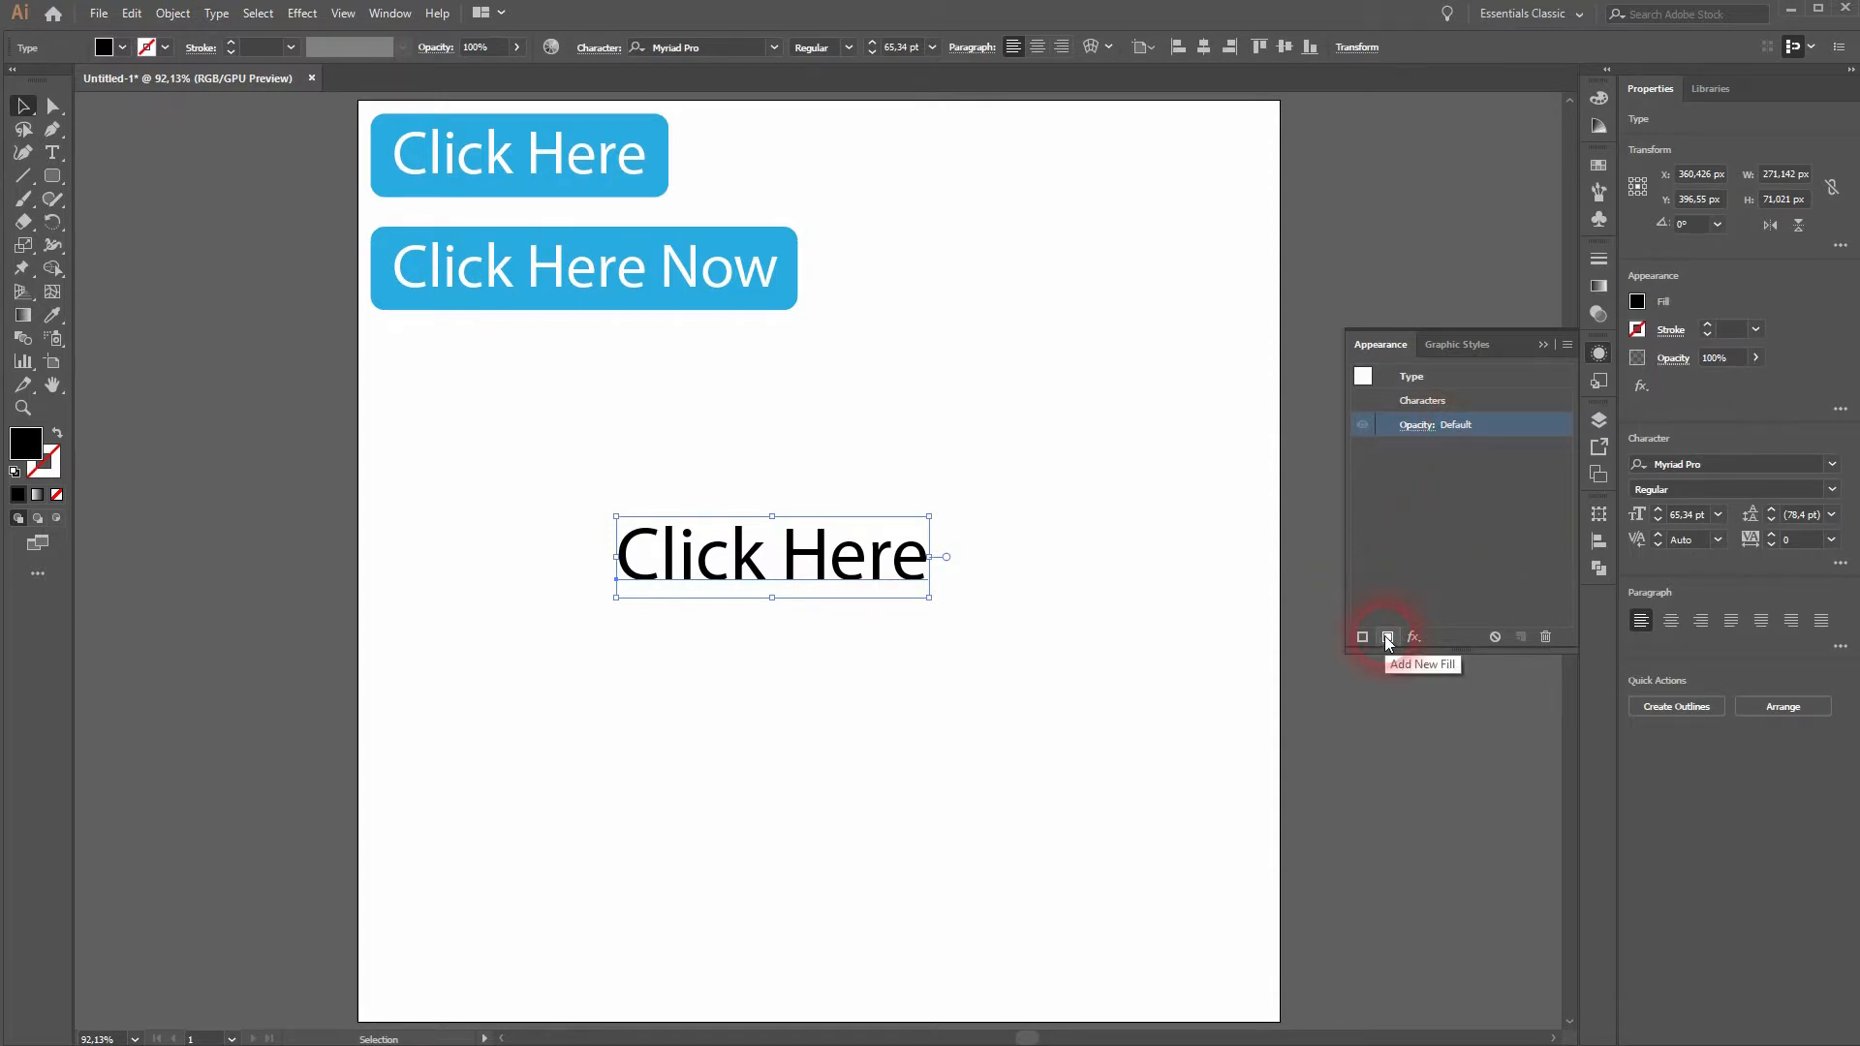
pyautogui.click(1386, 638)
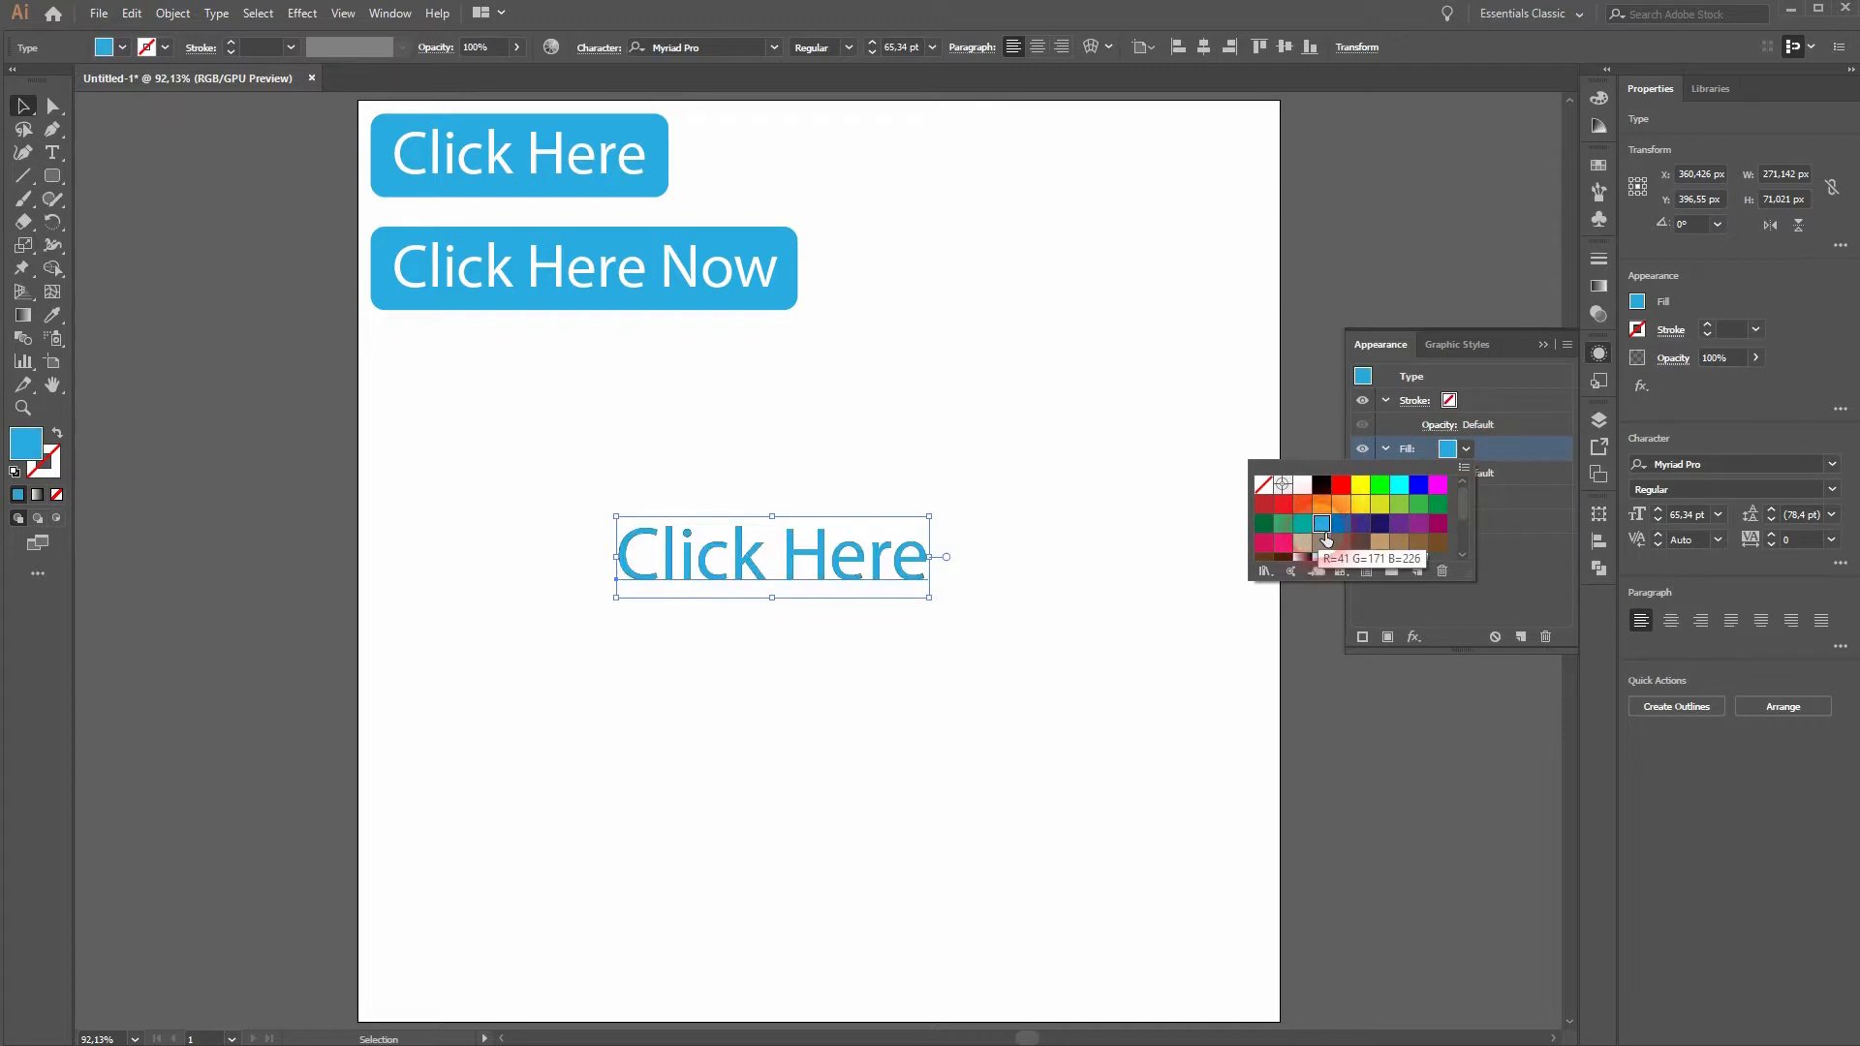
pyautogui.click(1325, 525)
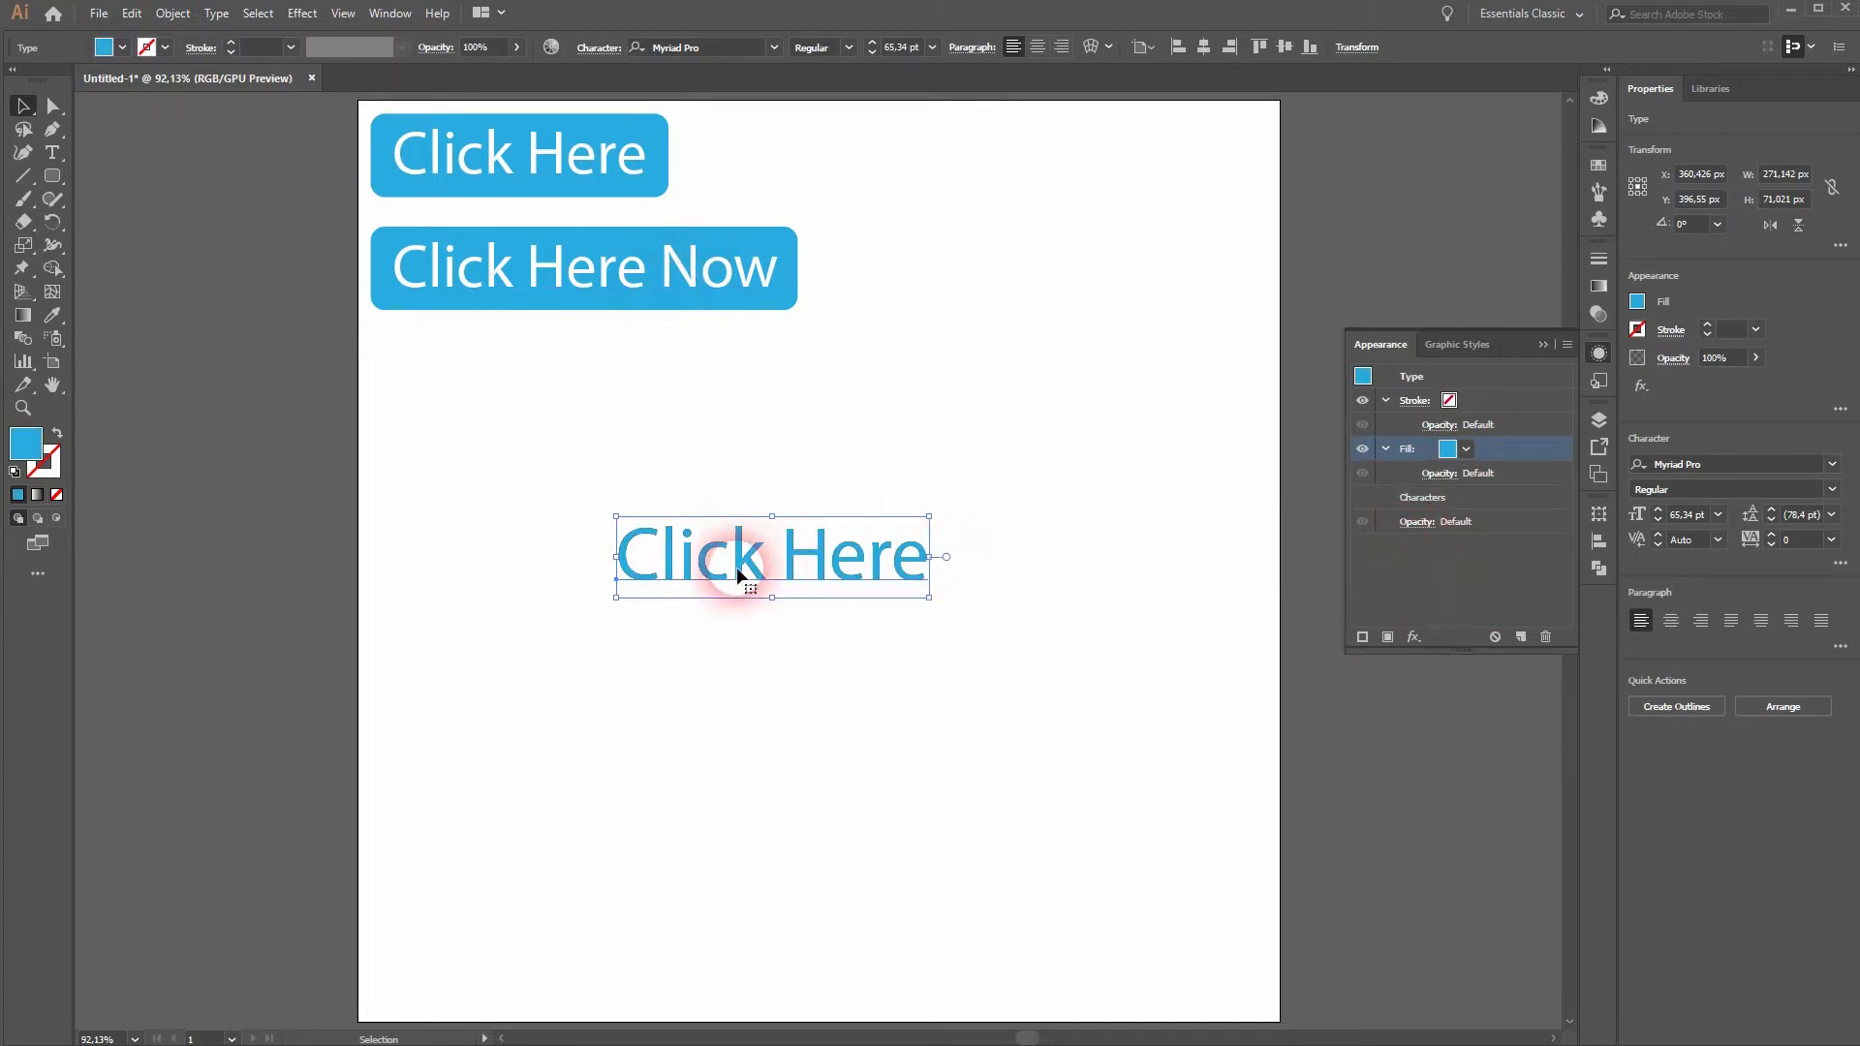
pyautogui.click(301, 12)
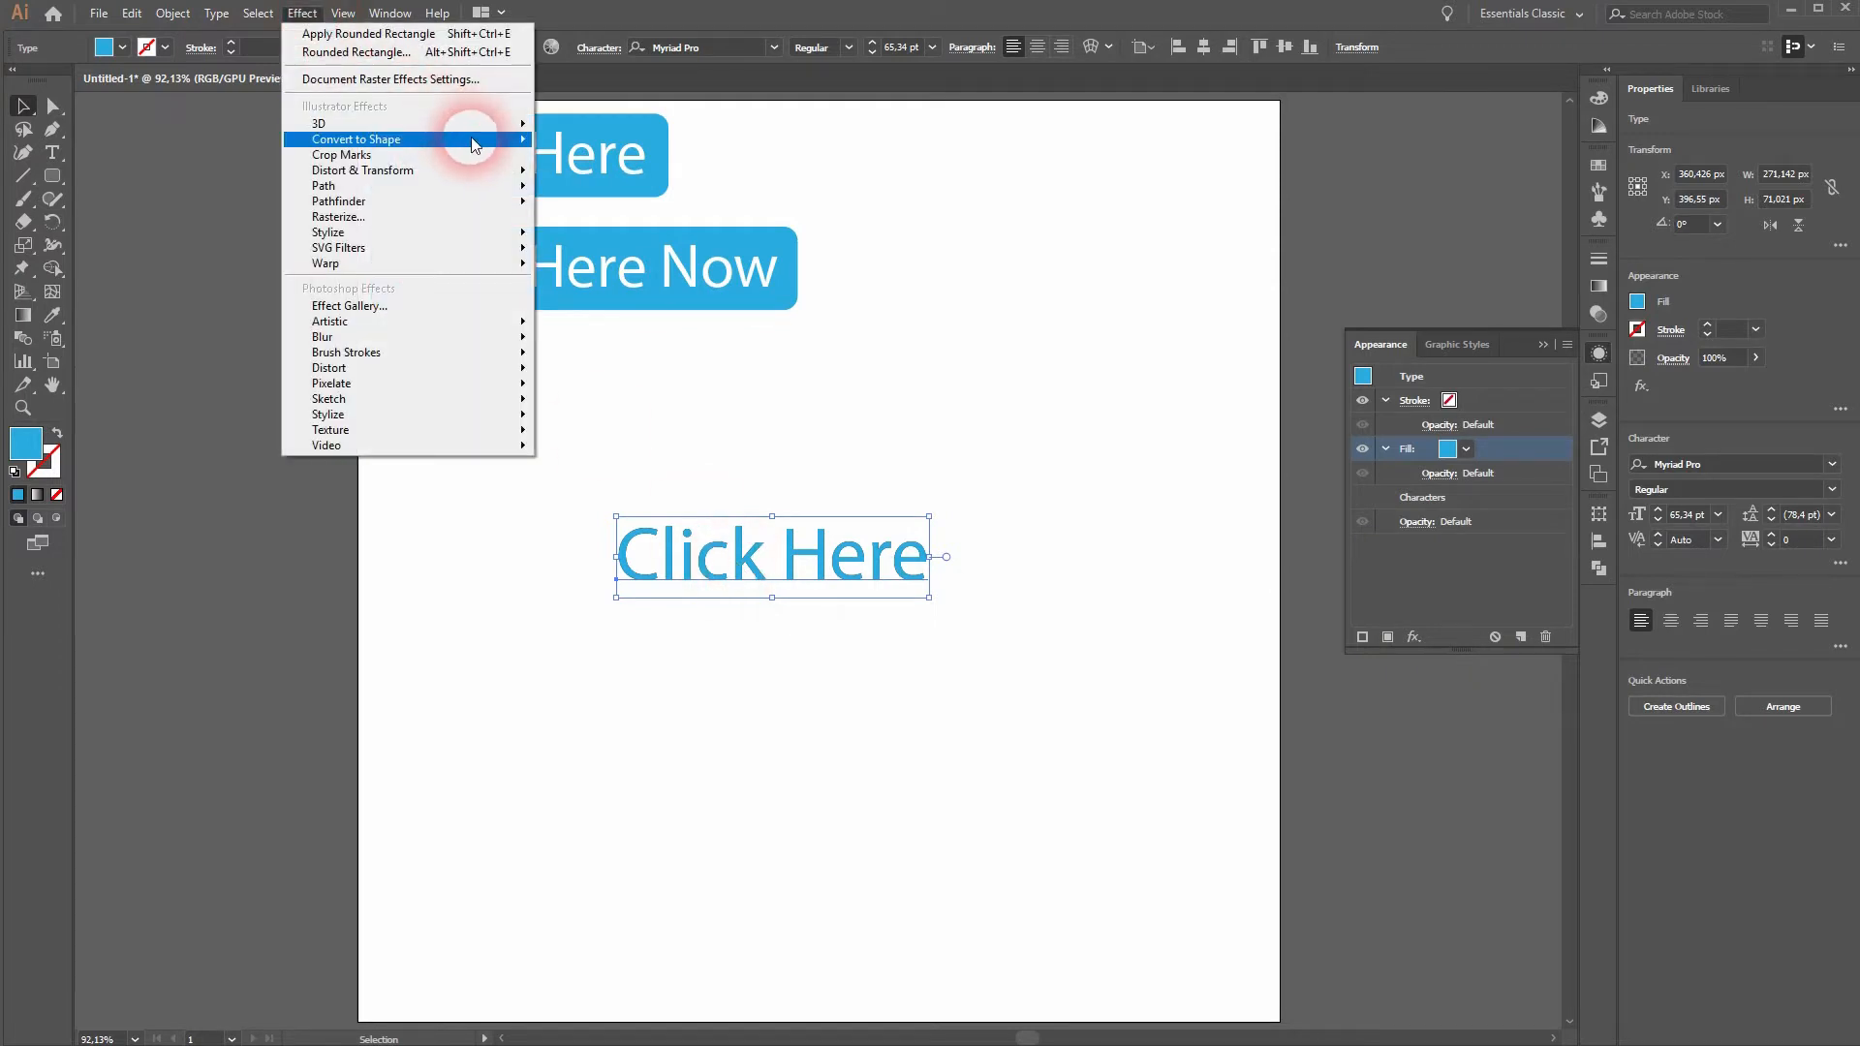
# - Convert the fill to a relative rounded rectangle: 15 px extra width and height, 9 px radius
pyautogui.click(358, 138)
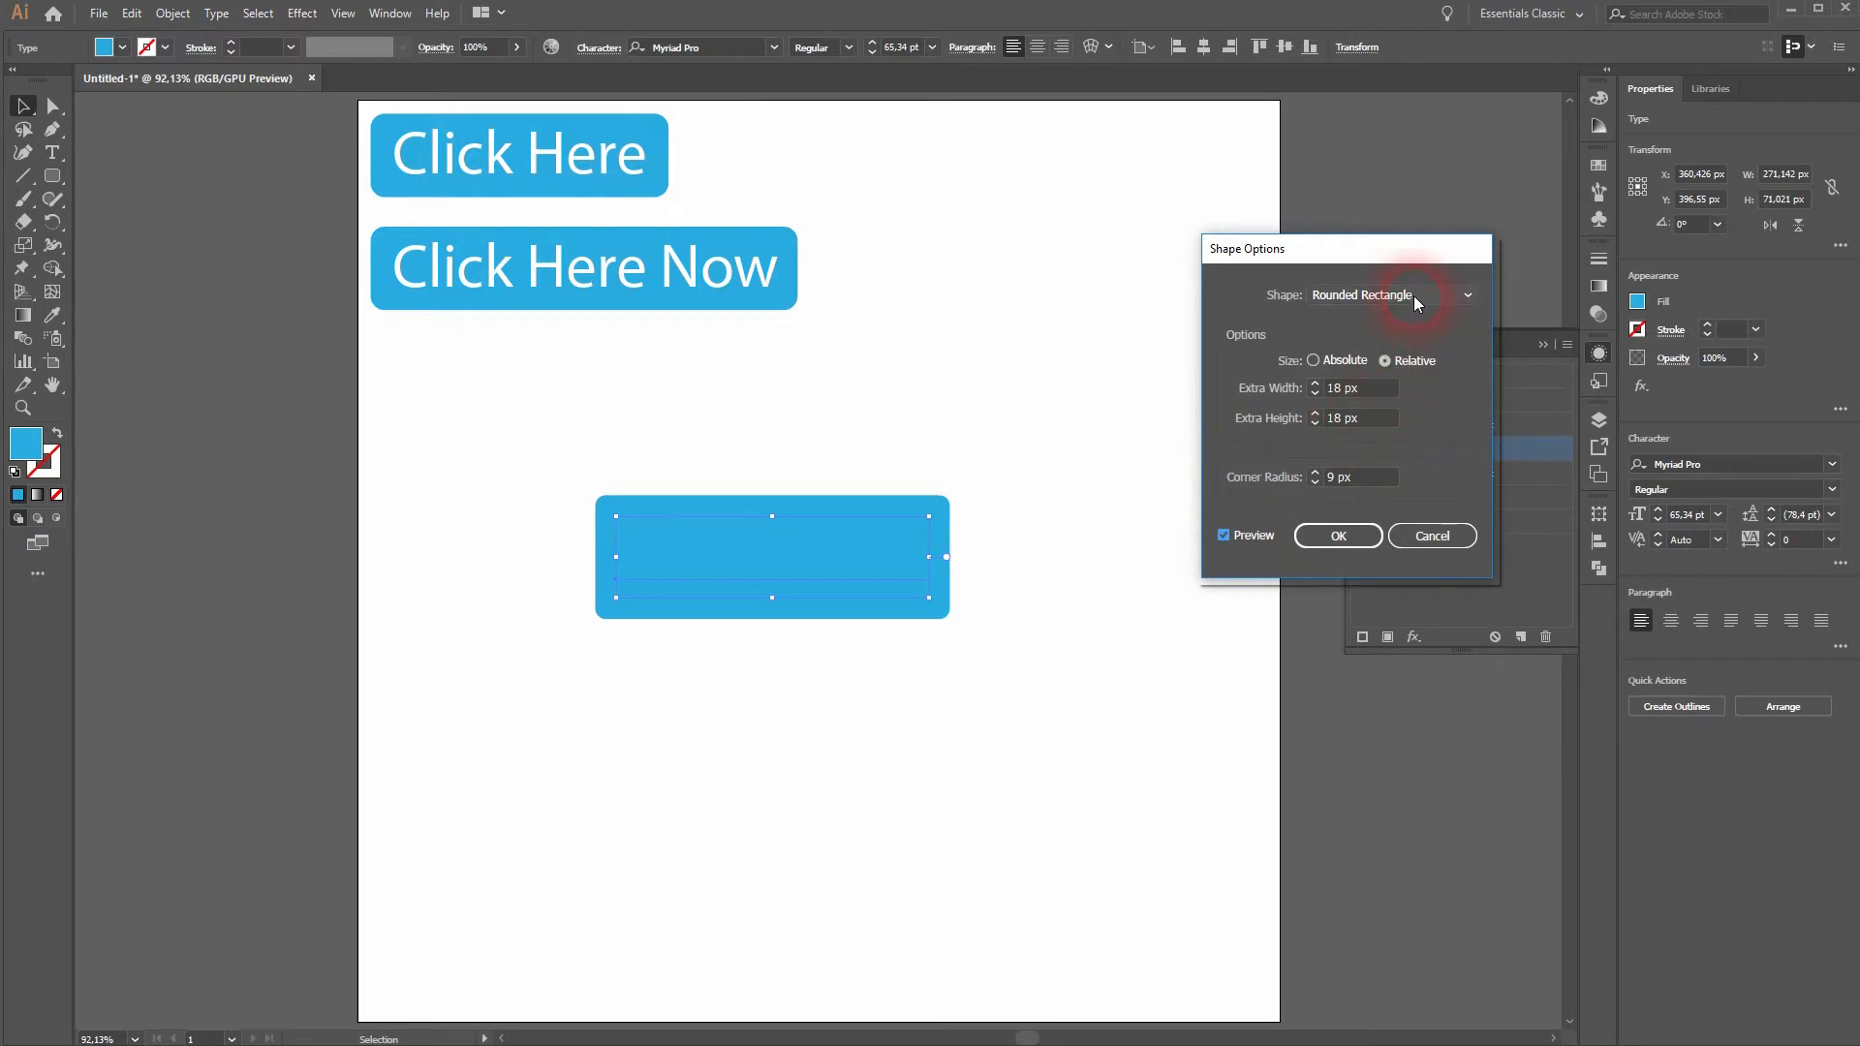
pyautogui.click(1388, 295)
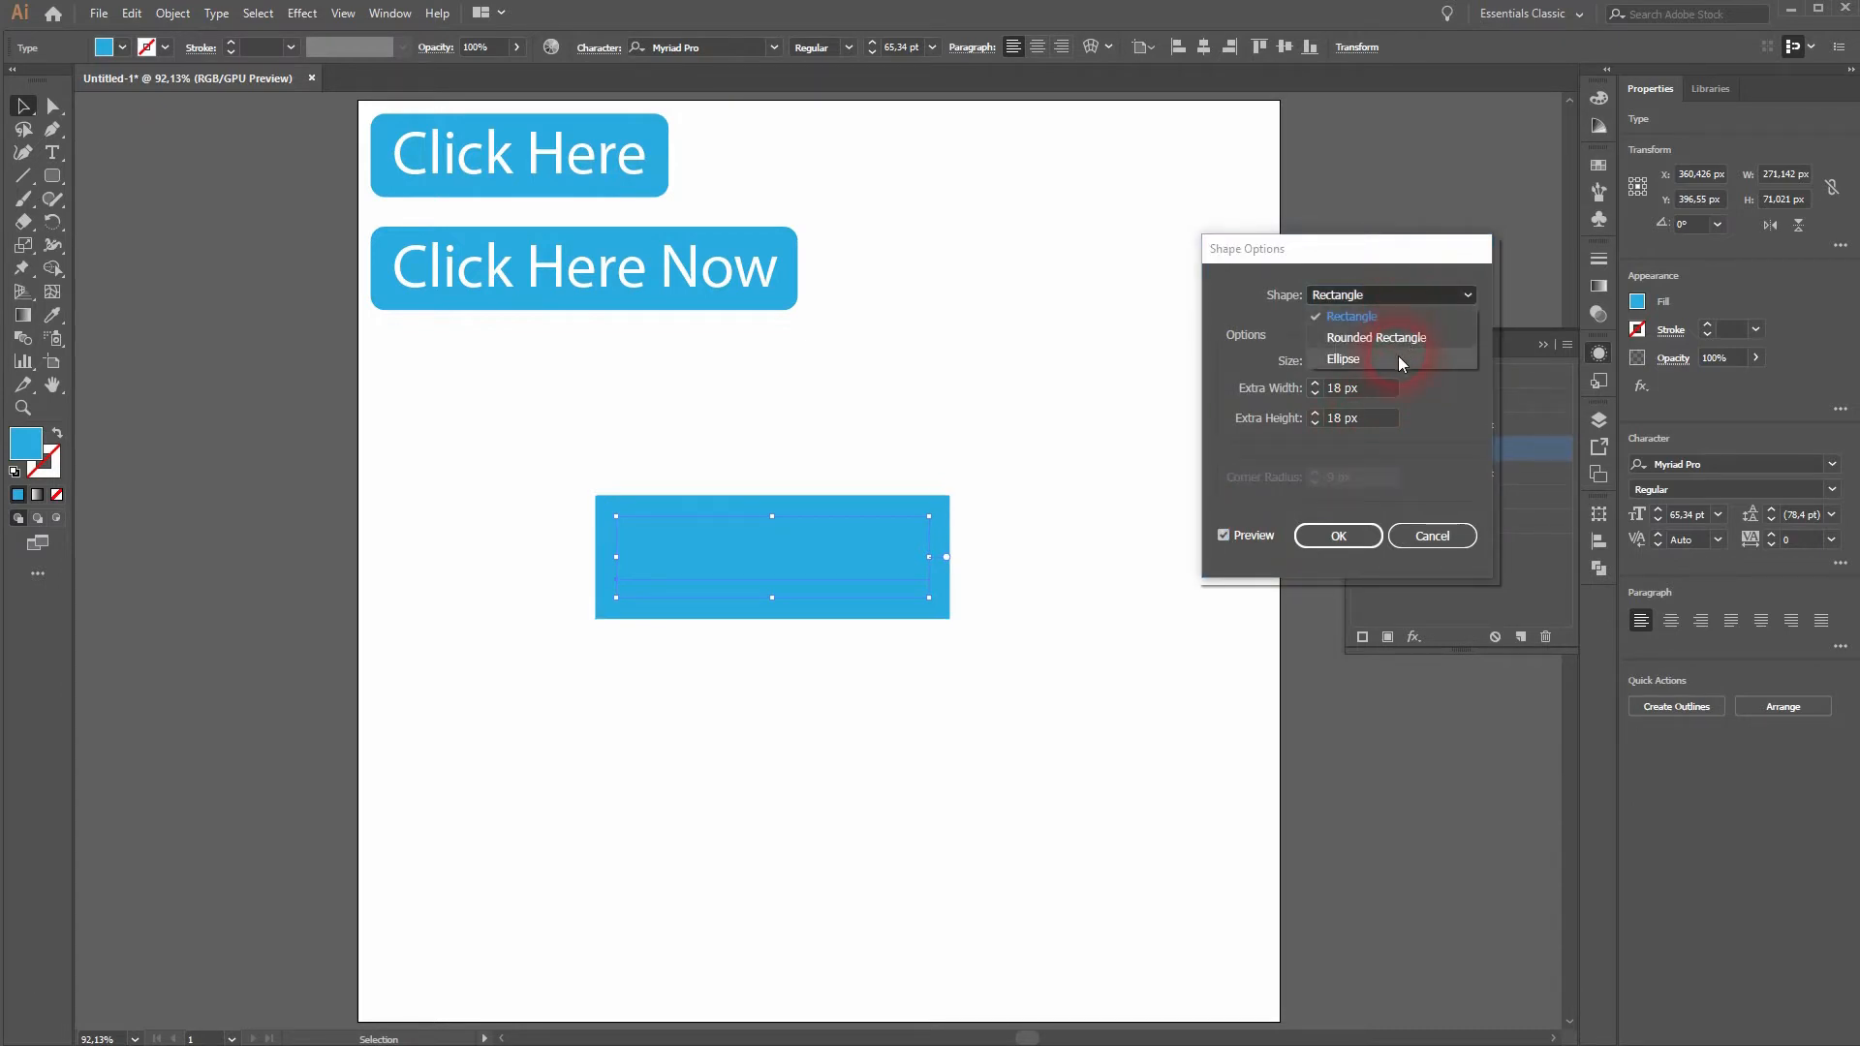
pyautogui.click(1376, 337)
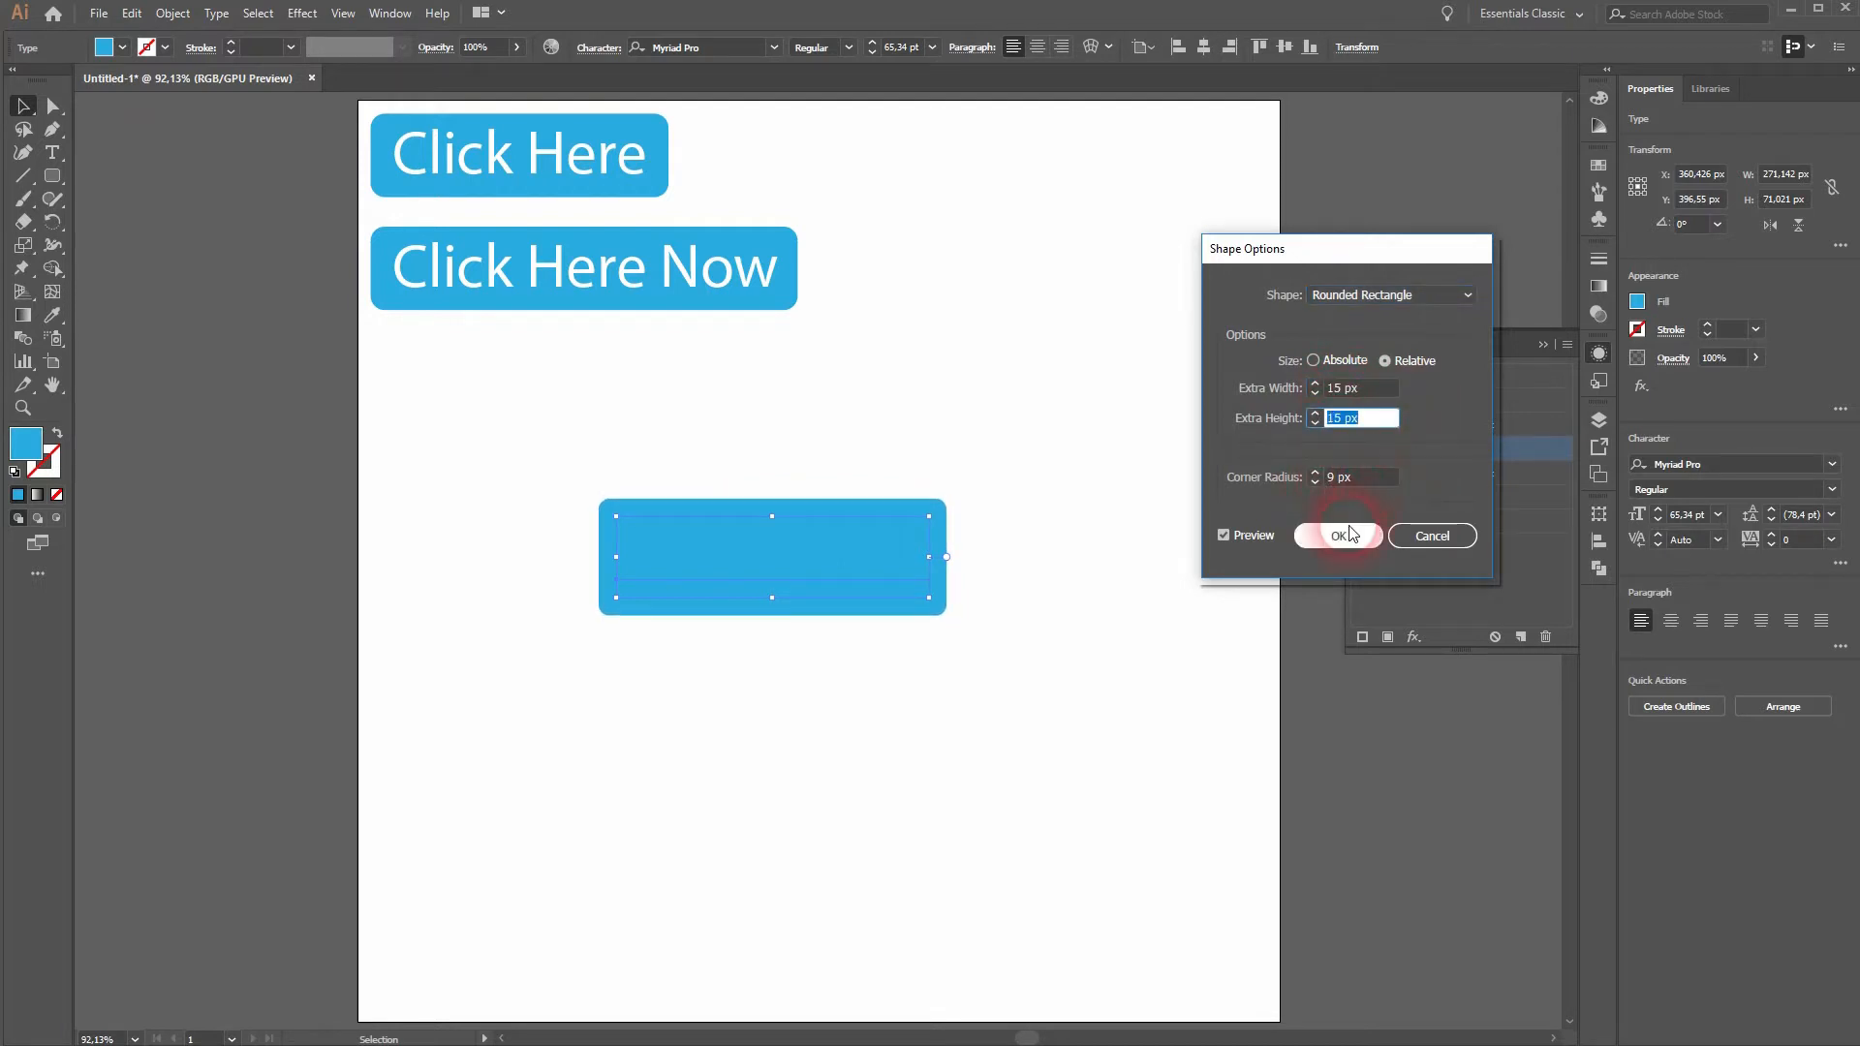
pyautogui.click(1336, 535)
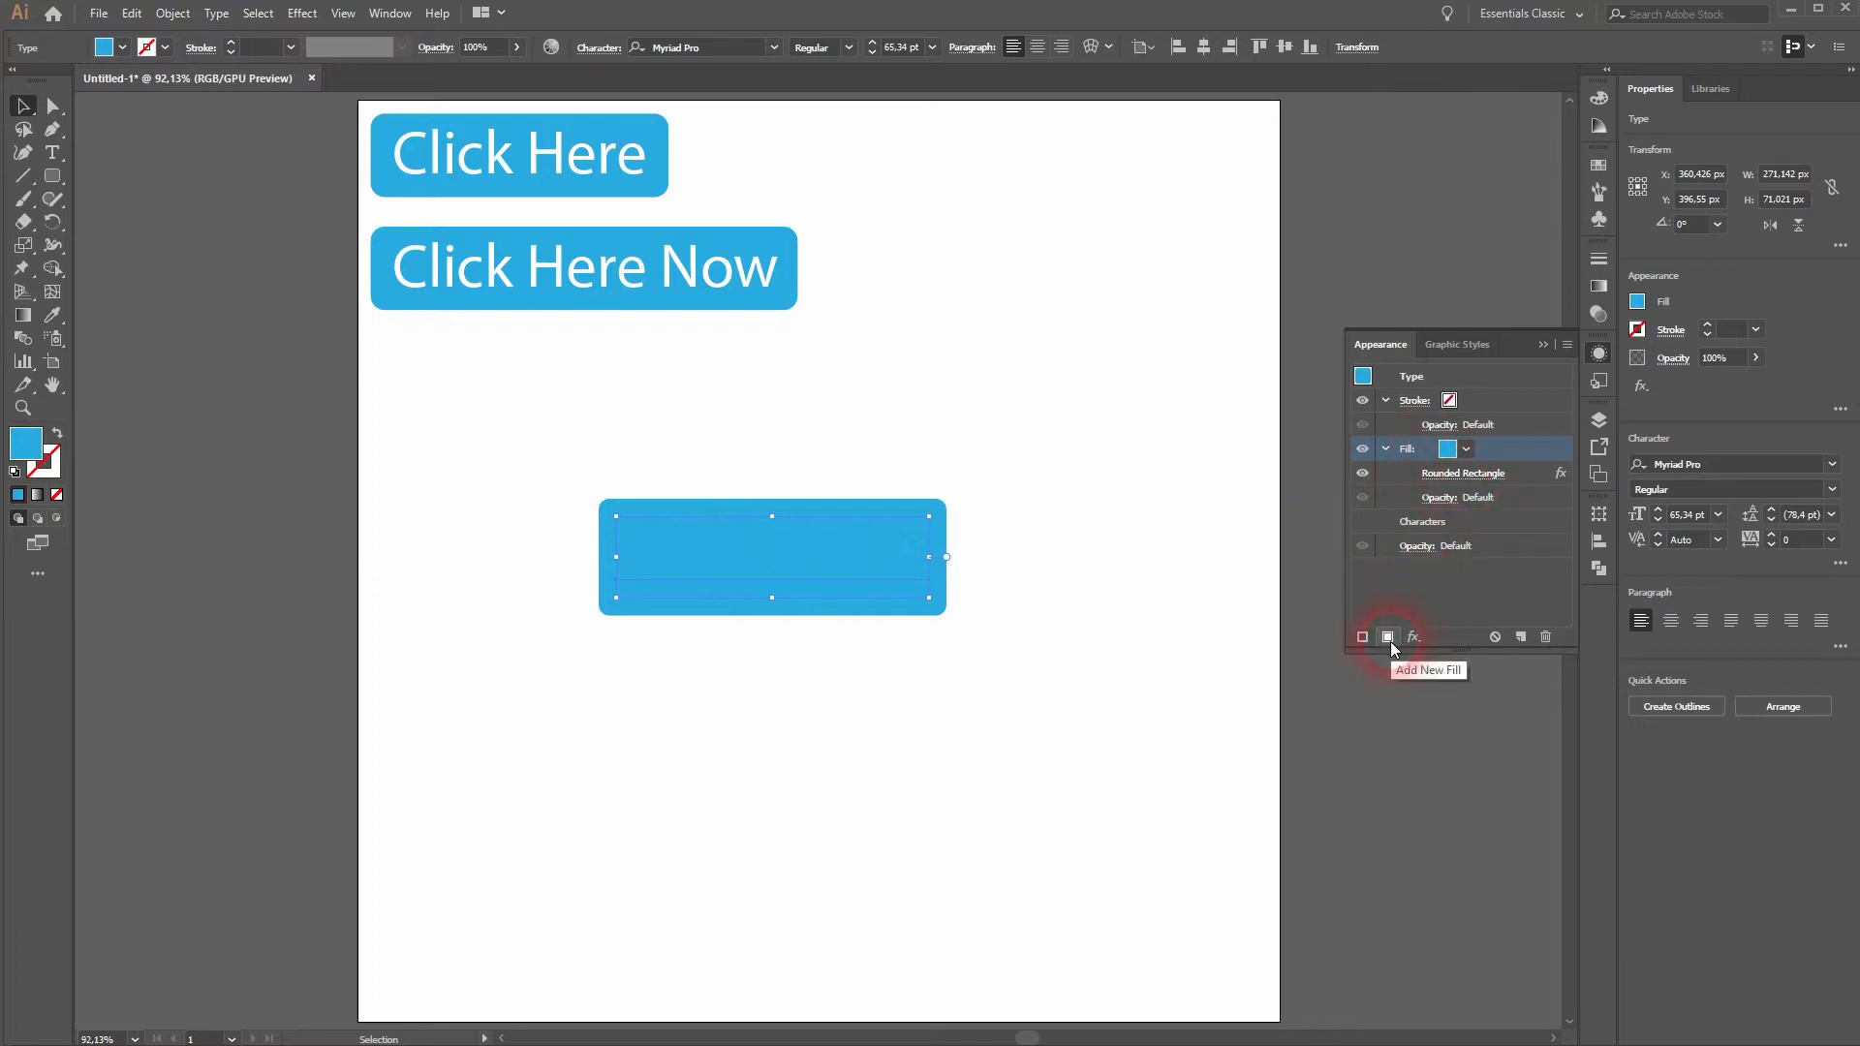
# - Add a white top fill for the text, then Alt+Shift-drag a copy of the button below
pyautogui.click(1386, 638)
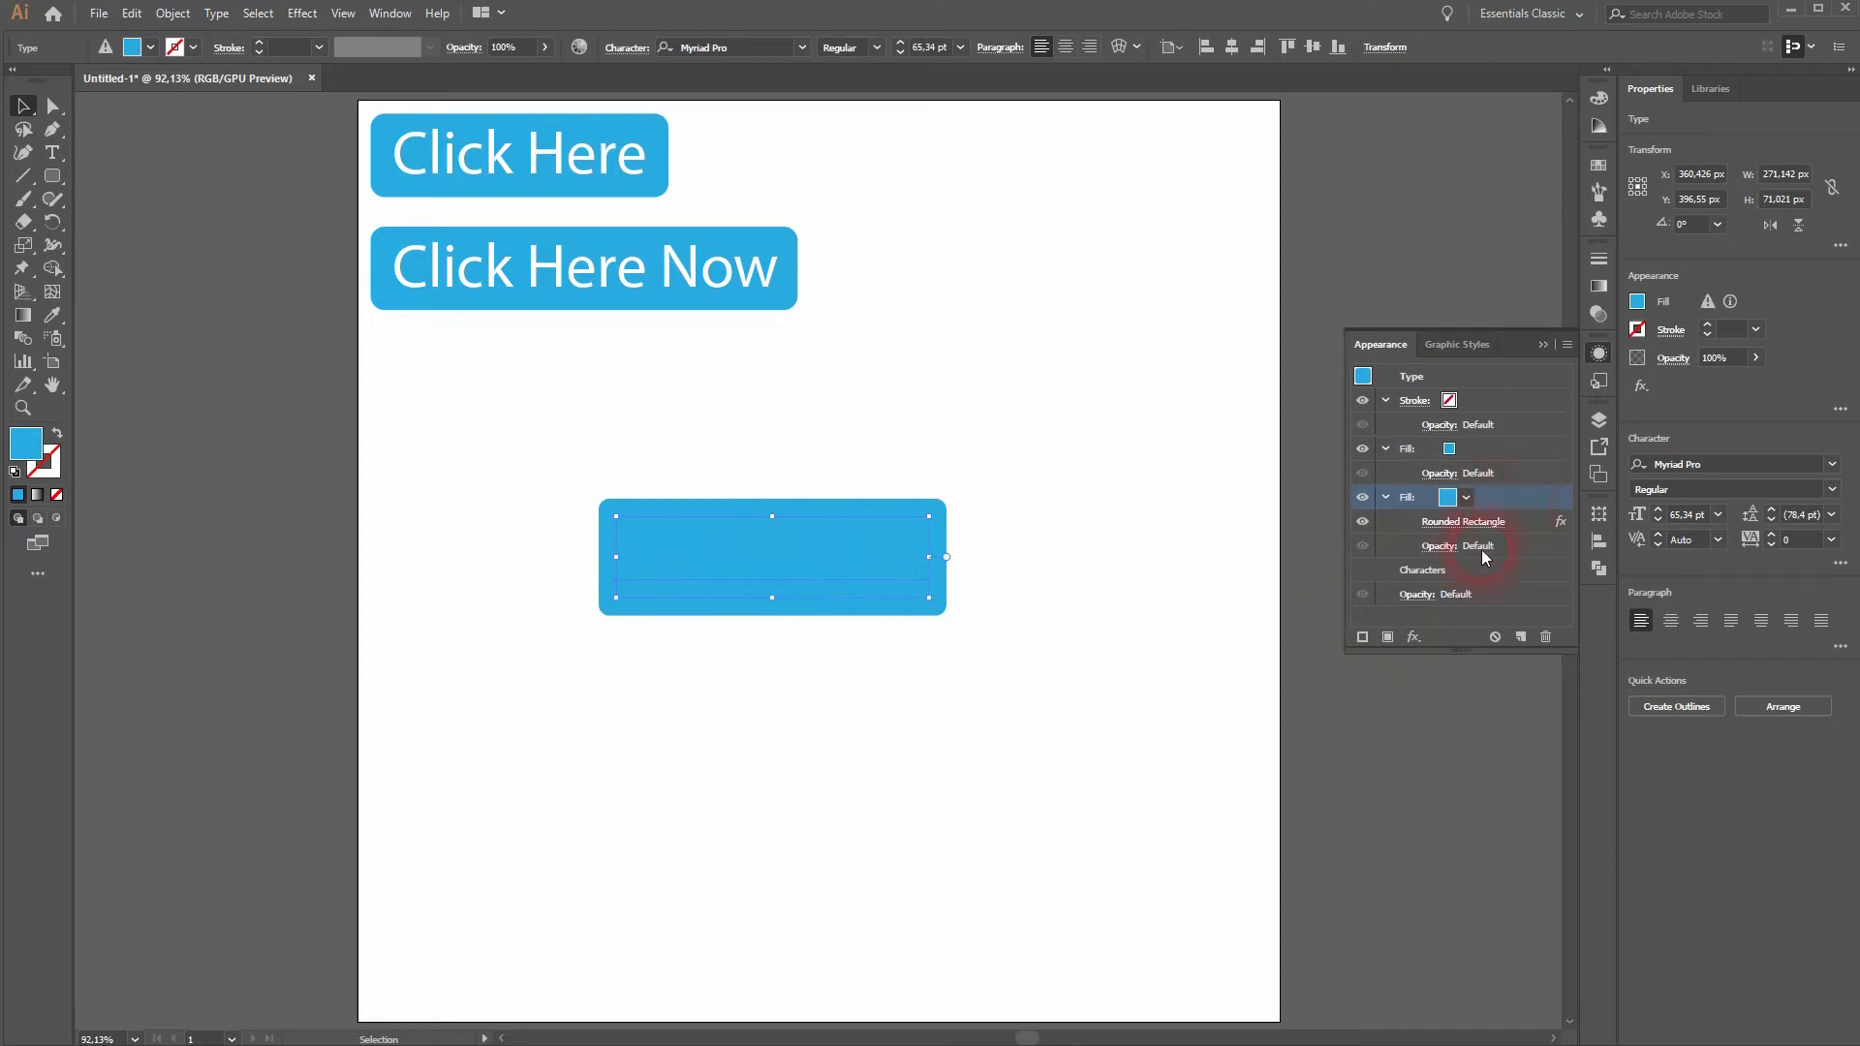
pyautogui.click(1447, 448)
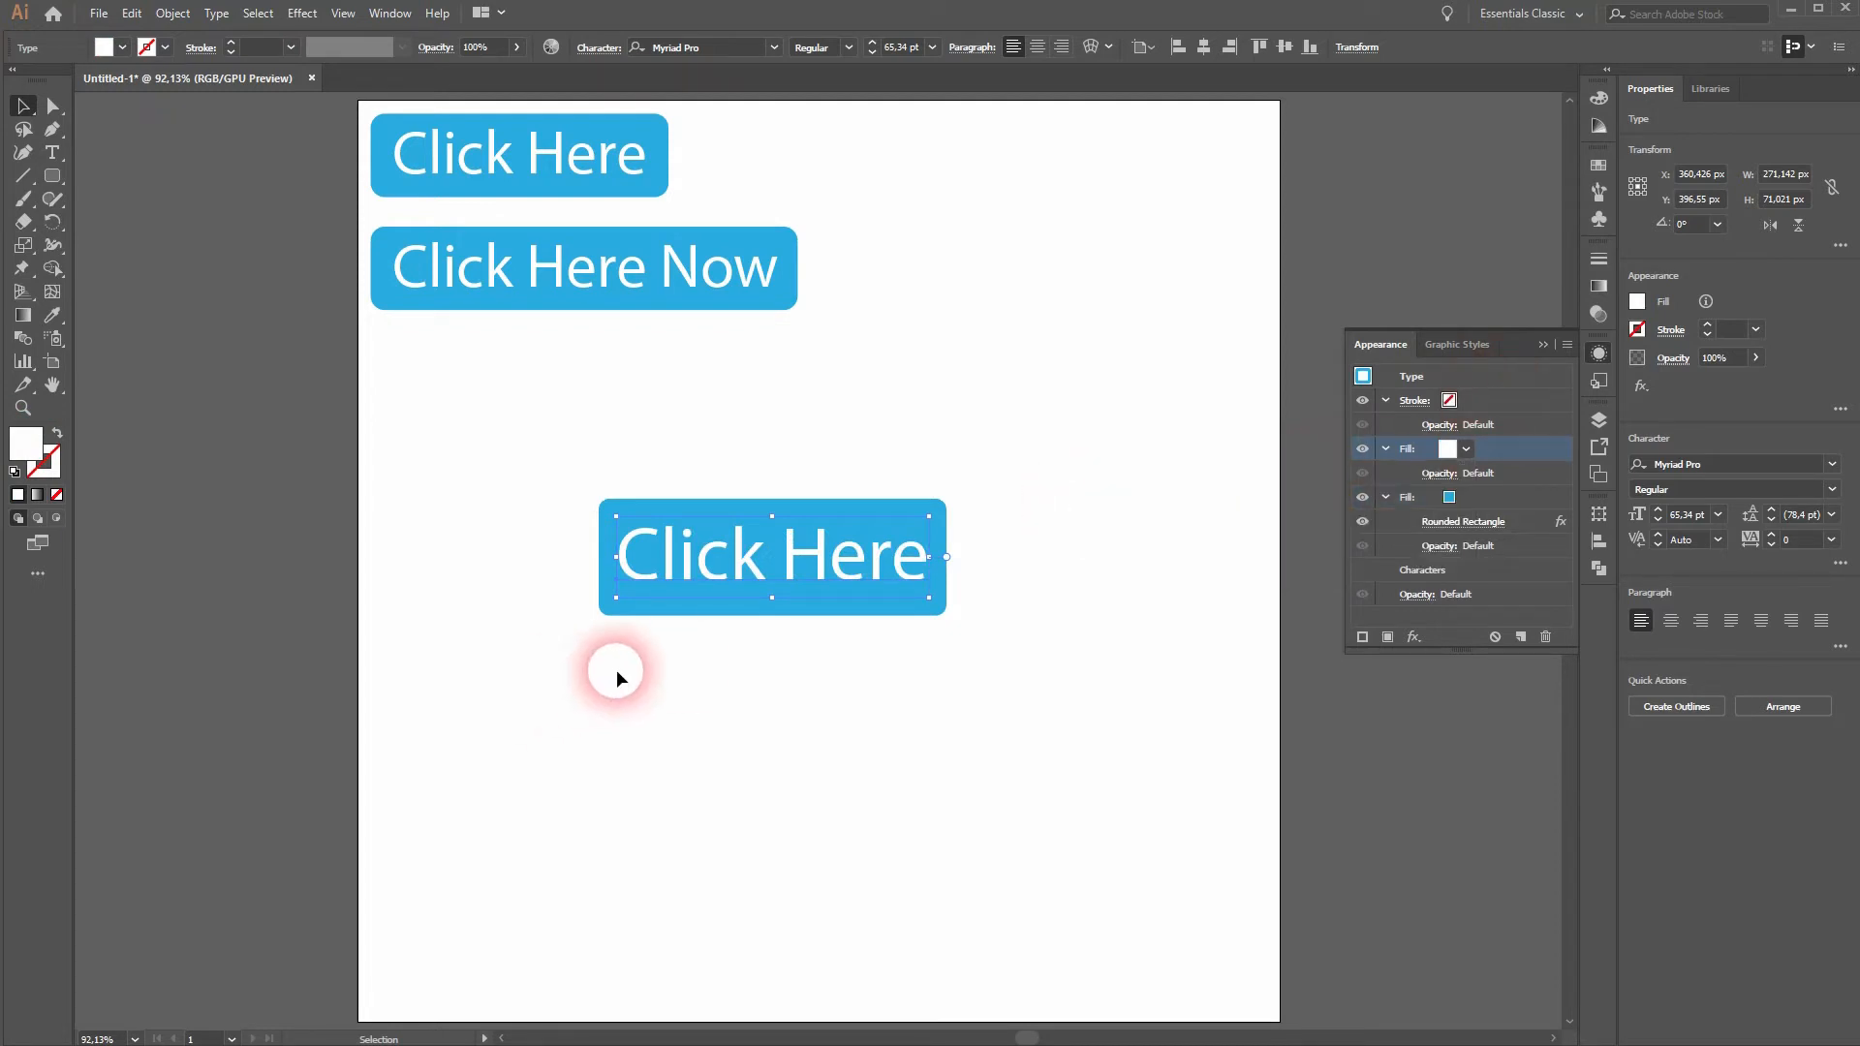
pyautogui.moveTo(771, 555); pyautogui.dragTo(794, 583)
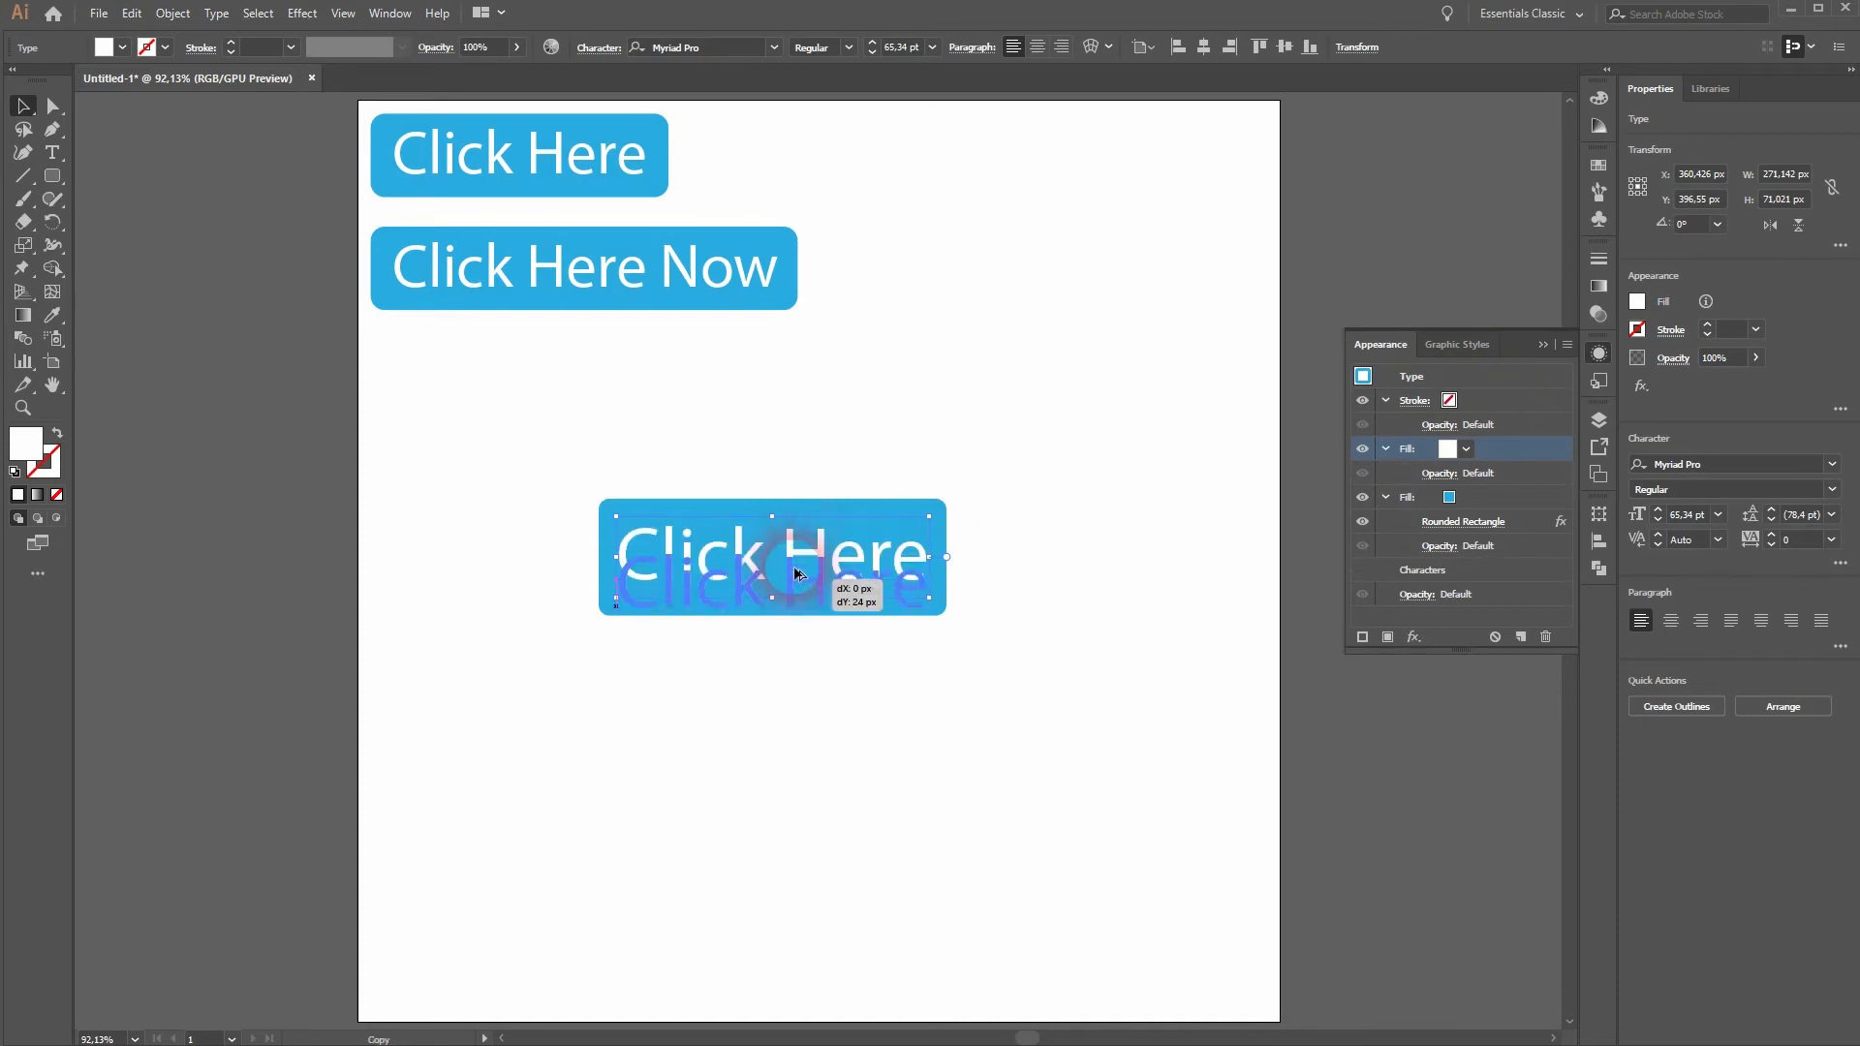
pyautogui.moveTo(770, 558); pyautogui.dragTo(771, 729)
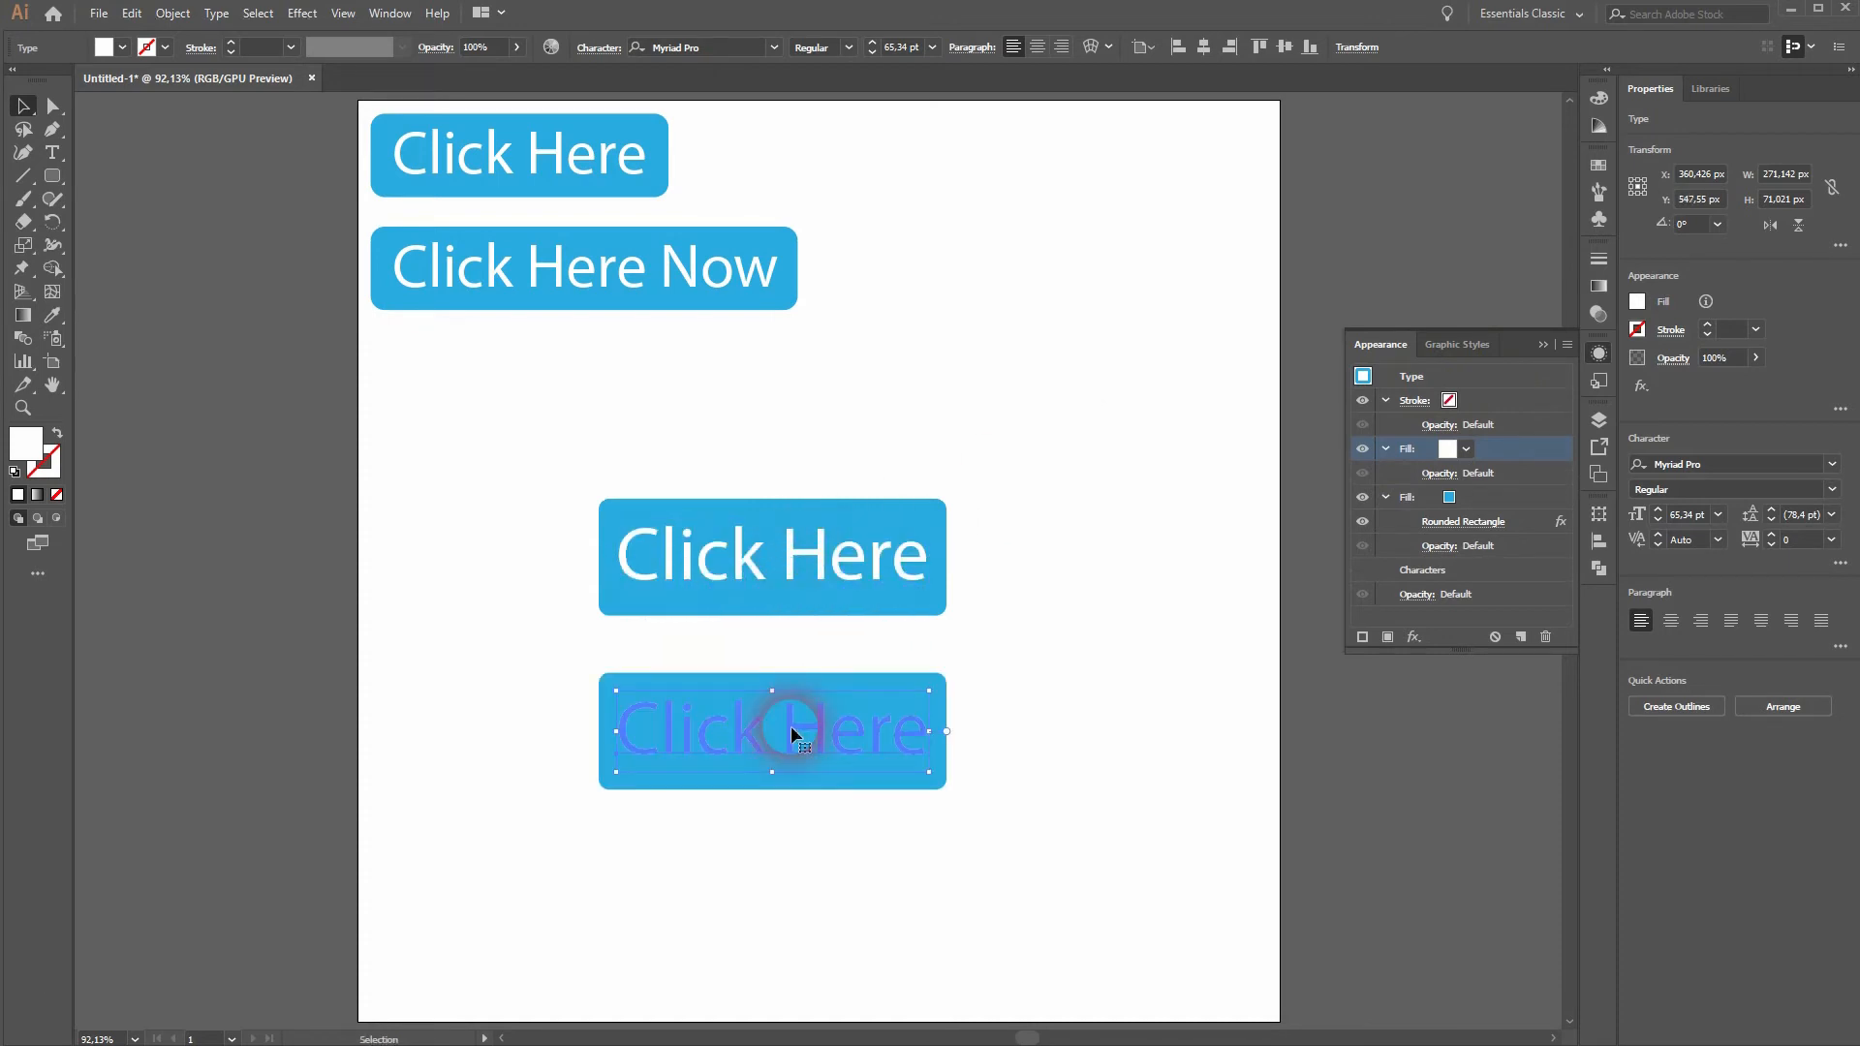